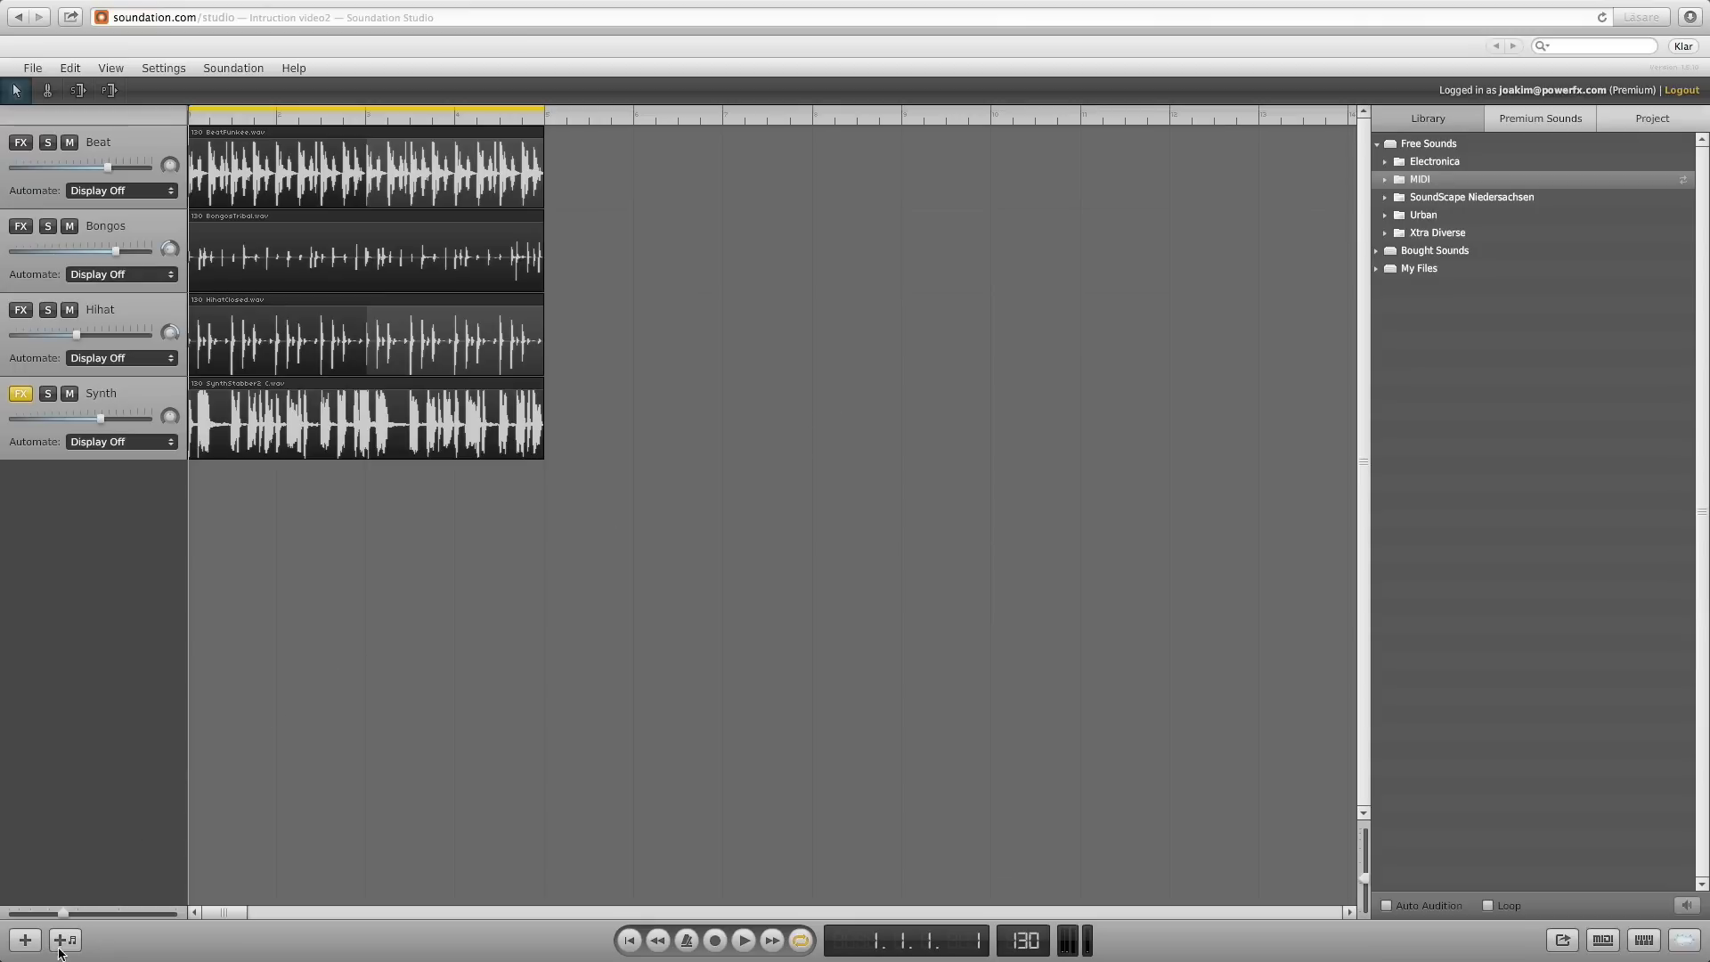
Add an instrument channel using the Simple synth below the audio tracks
click(67, 941)
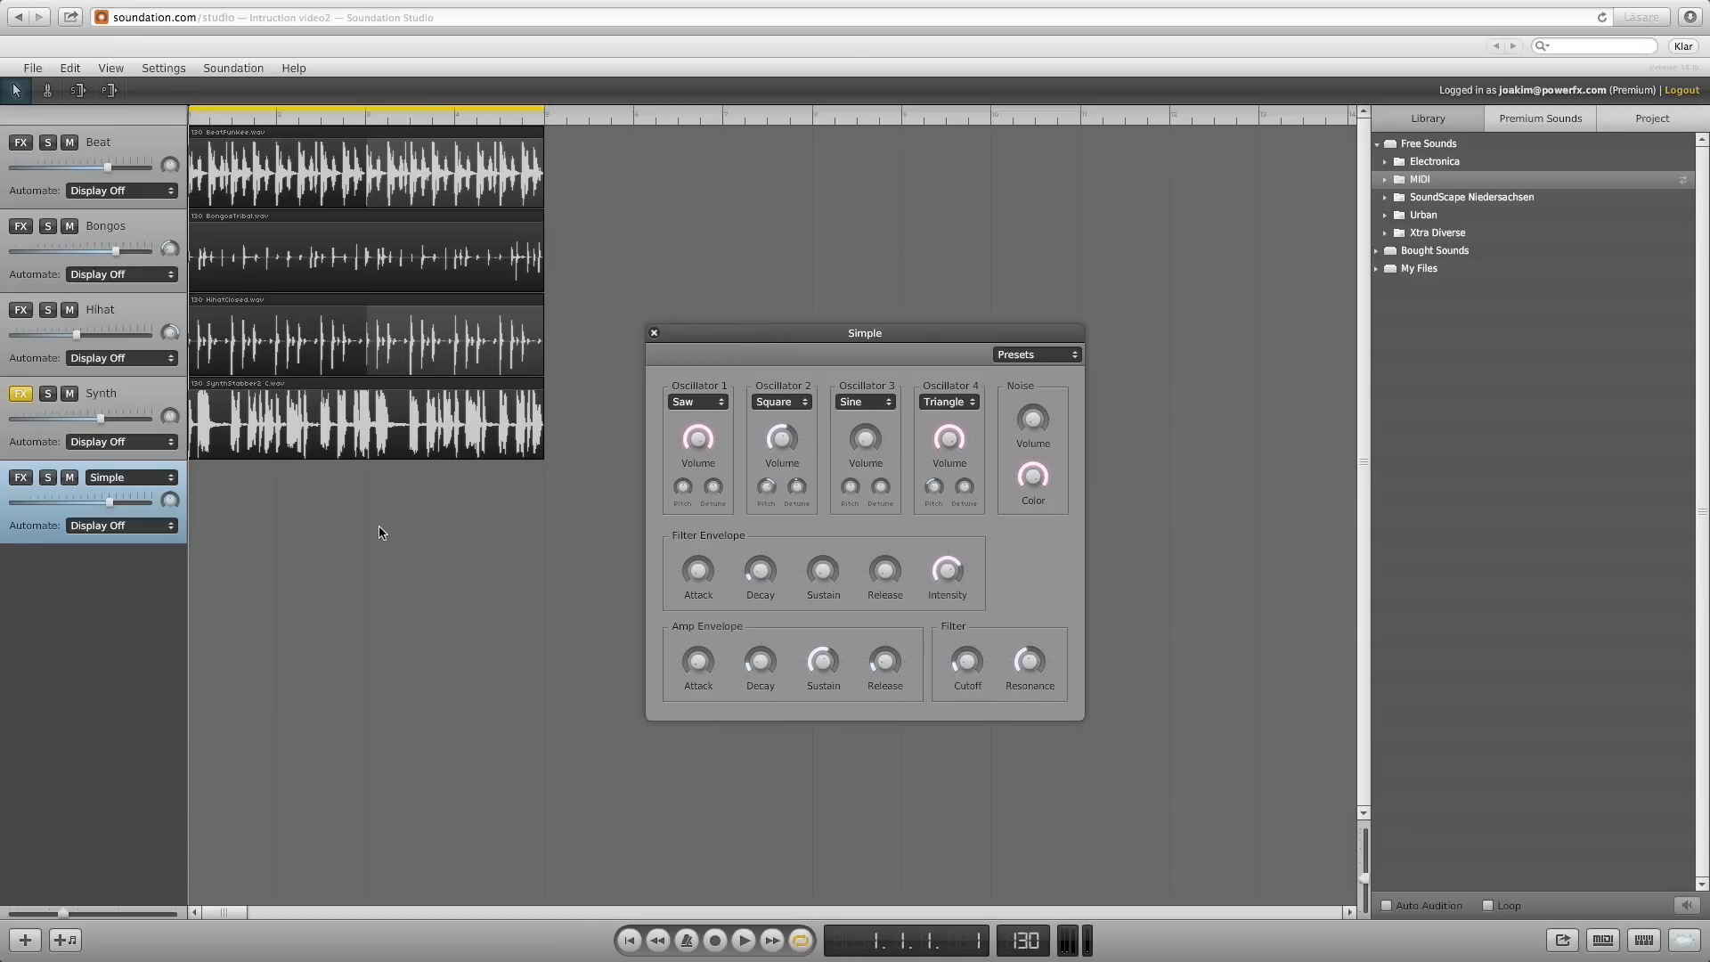
click(129, 476)
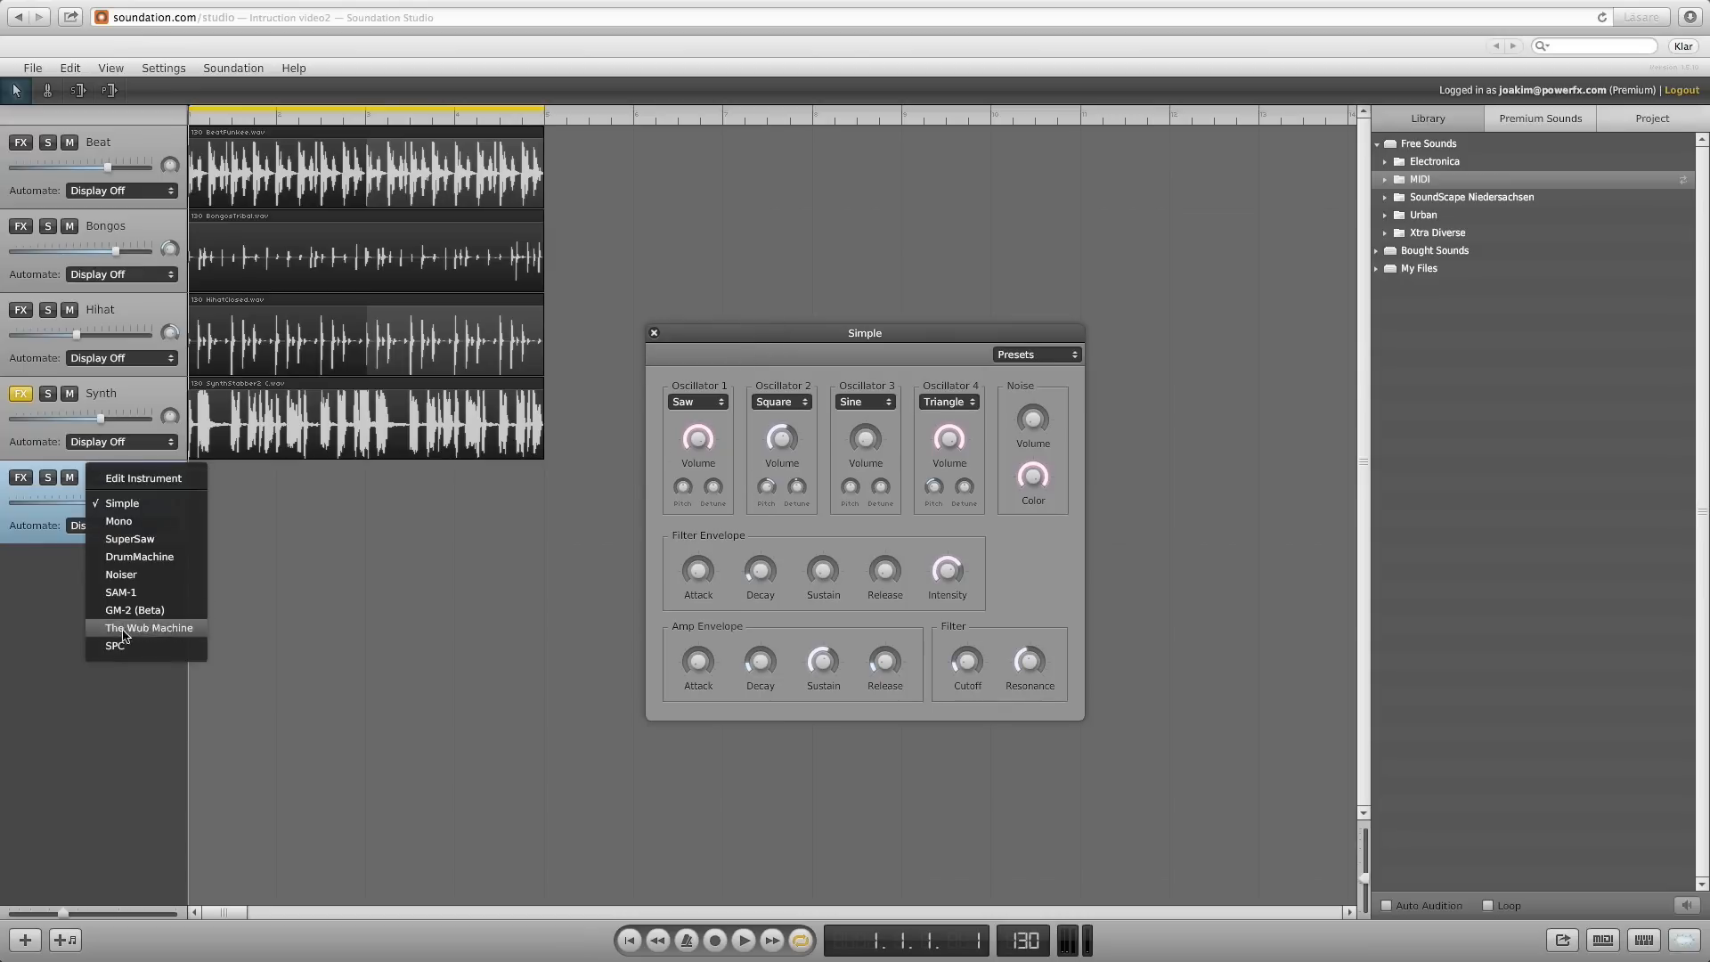
mouse_move(123, 509)
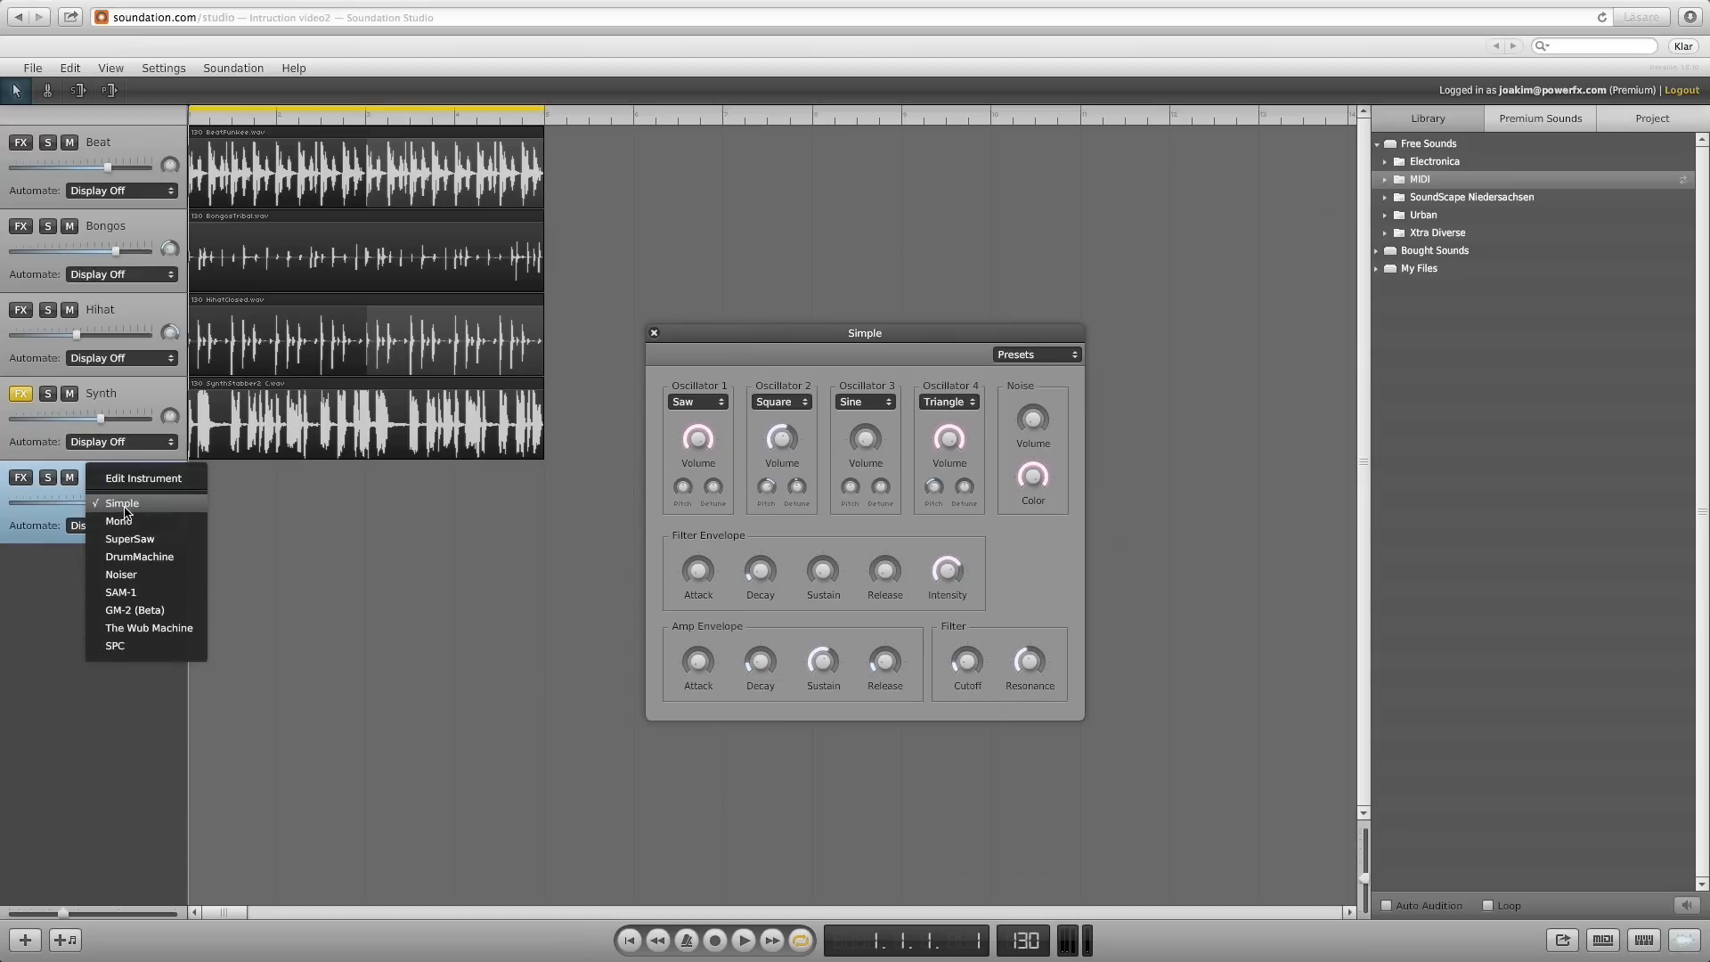
click(122, 503)
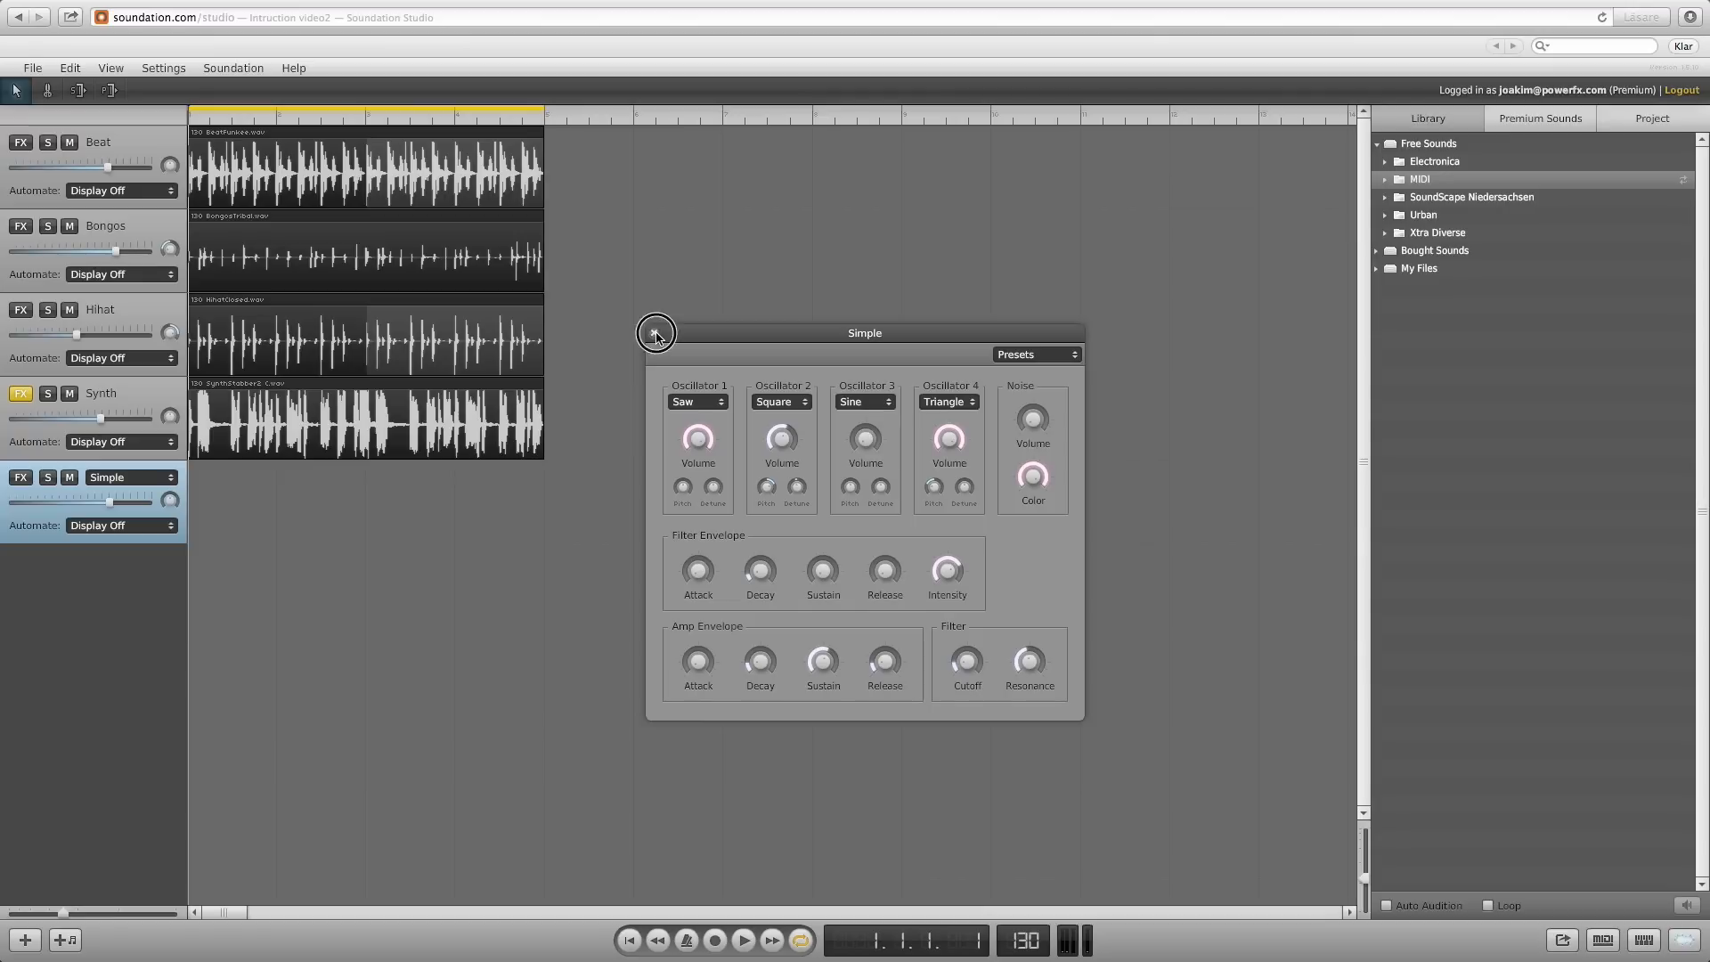
click(656, 333)
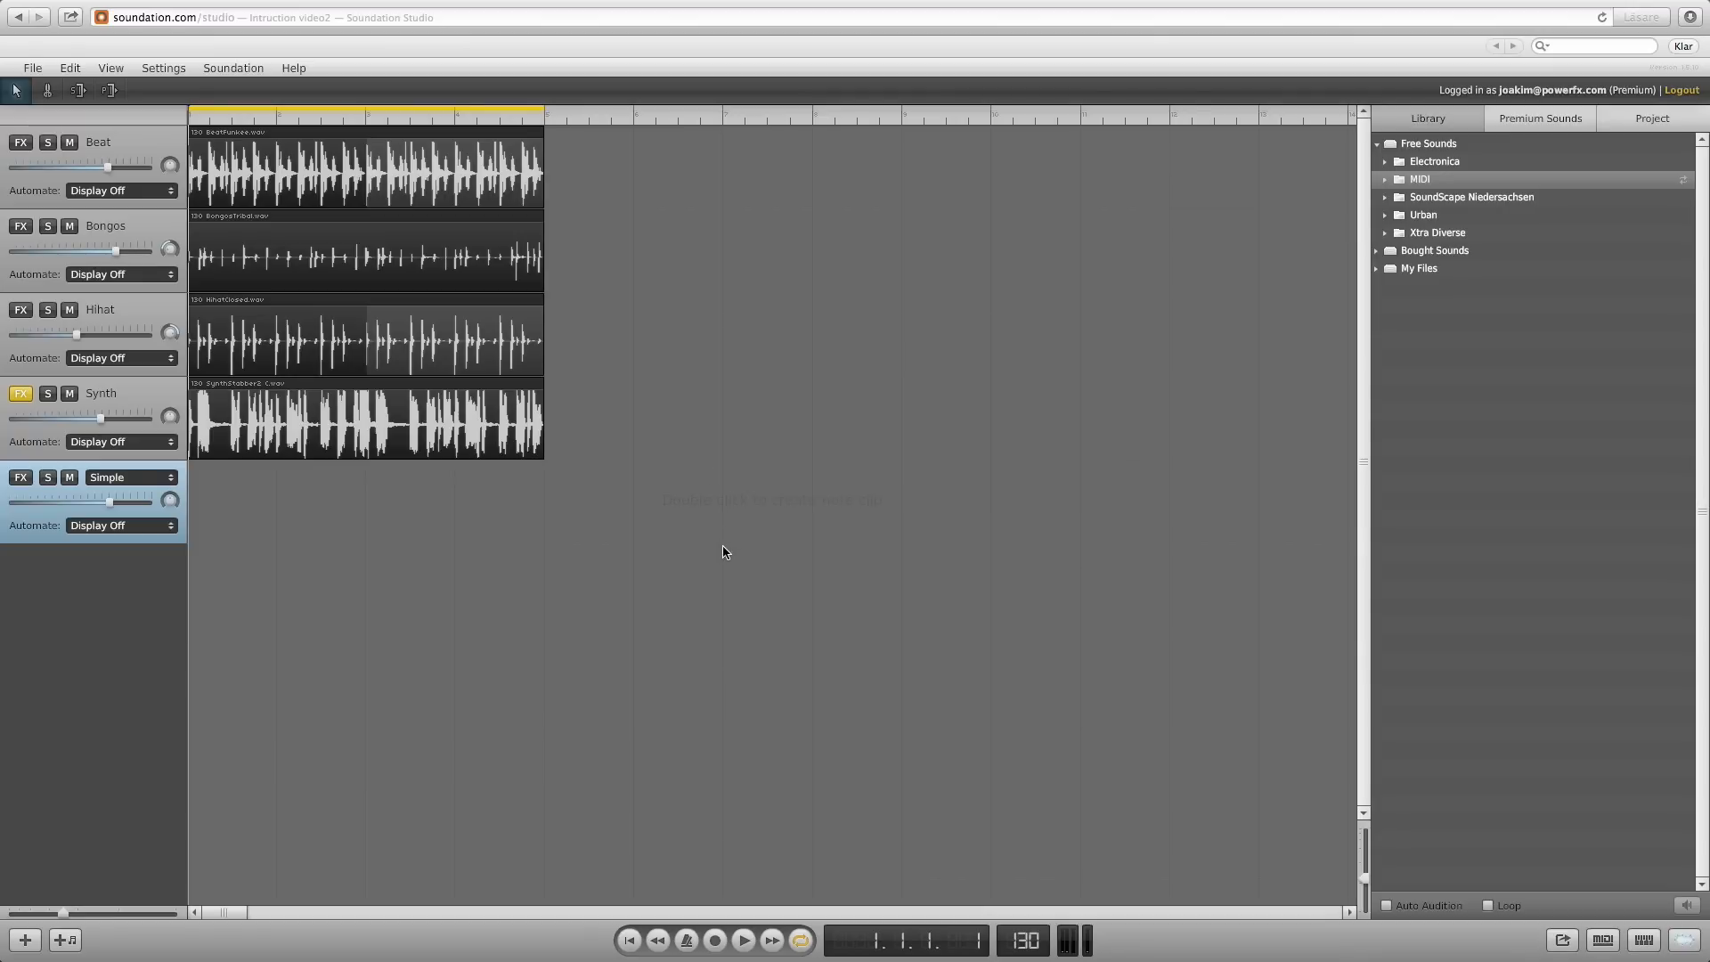
mouse_move(998, 512)
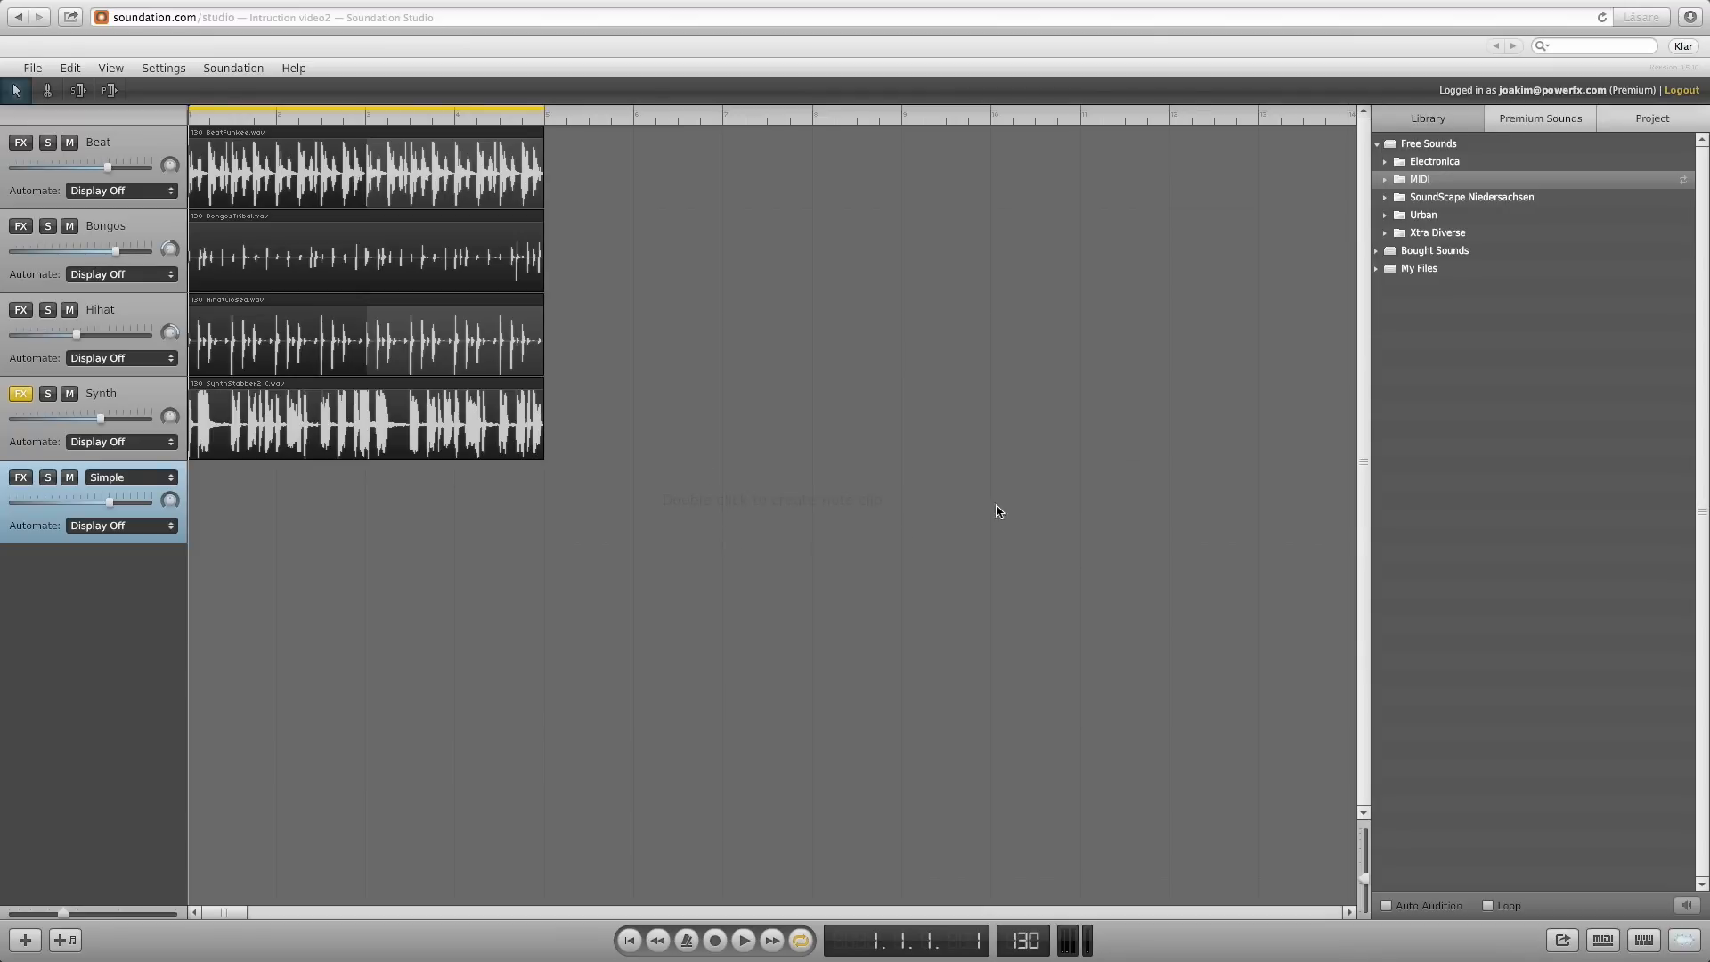
Drag Epic_Chord_2_C.mid from Free Sounds > MIDI onto the Simple channel's start
click(1385, 179)
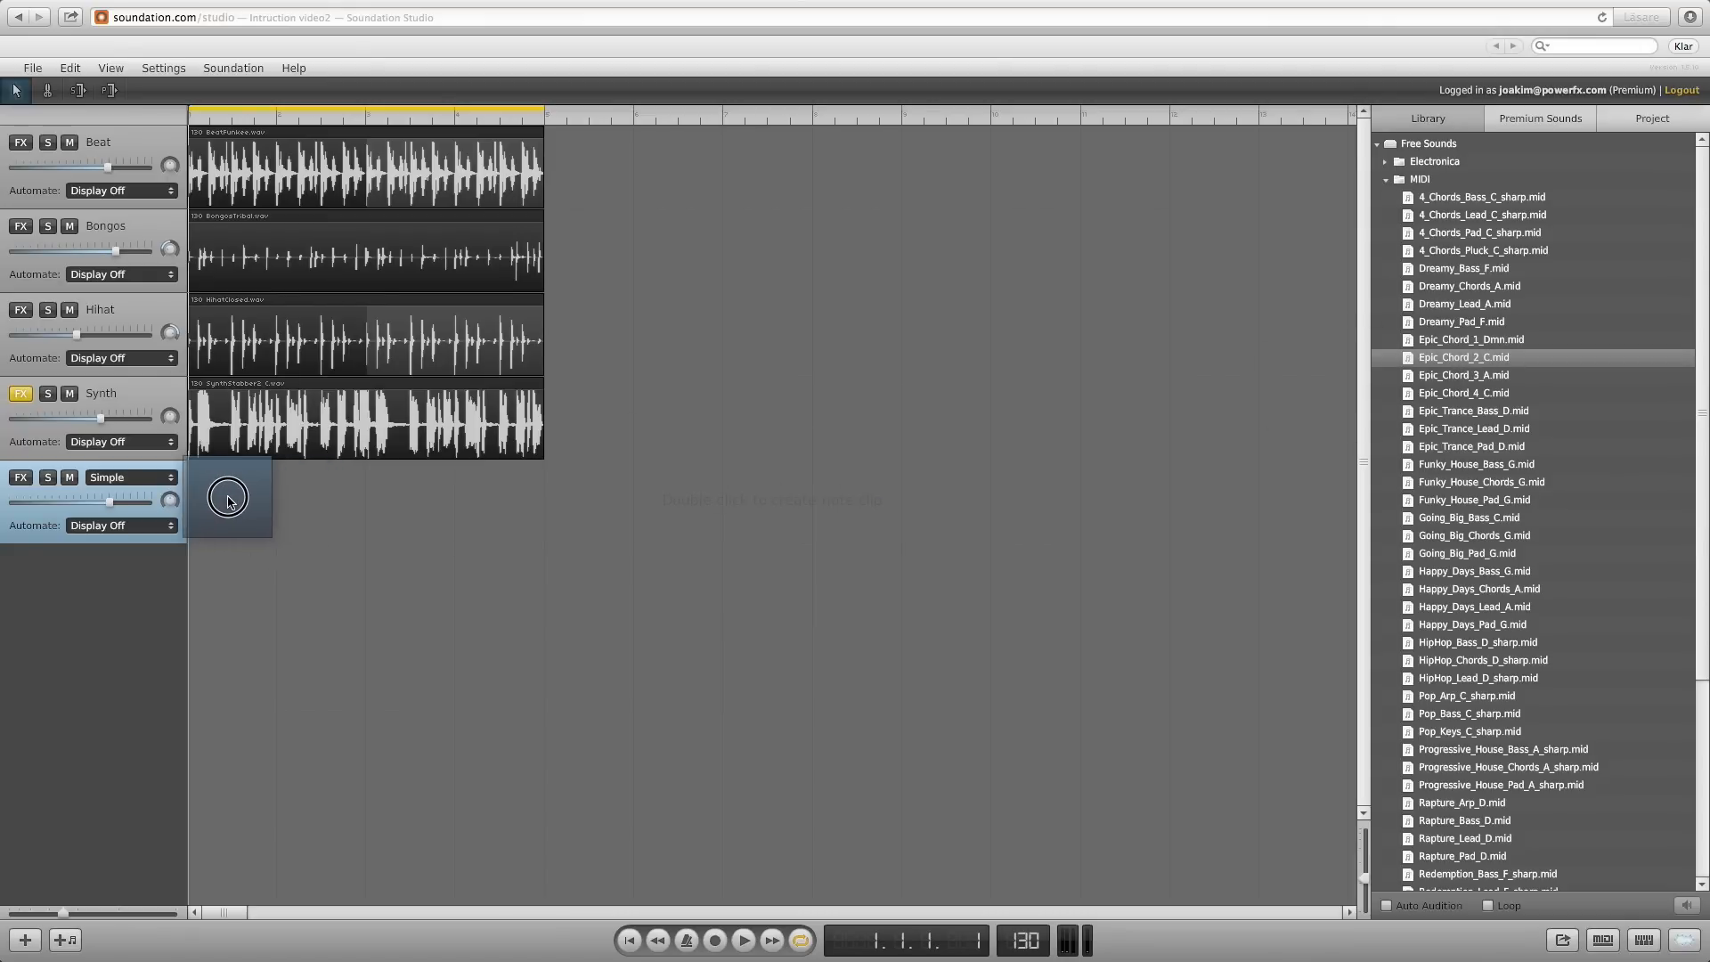
drag(1463, 356, 365, 501)
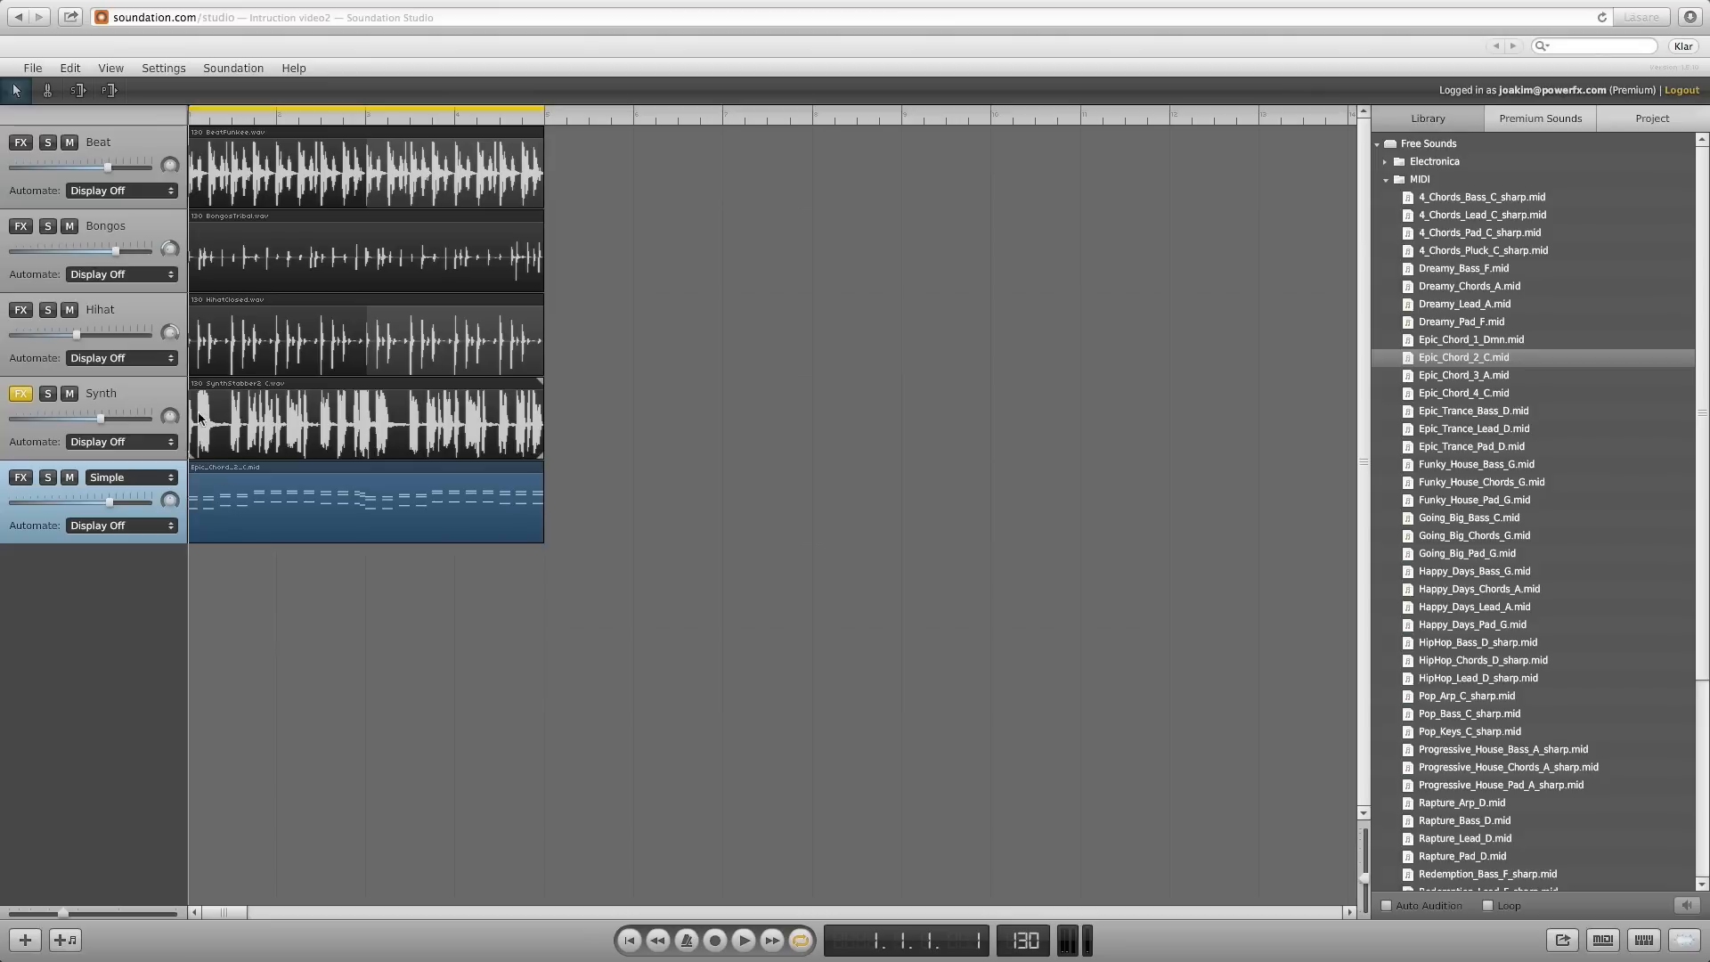
Mute the Synth track and play the project to hear the chords
click(67, 393)
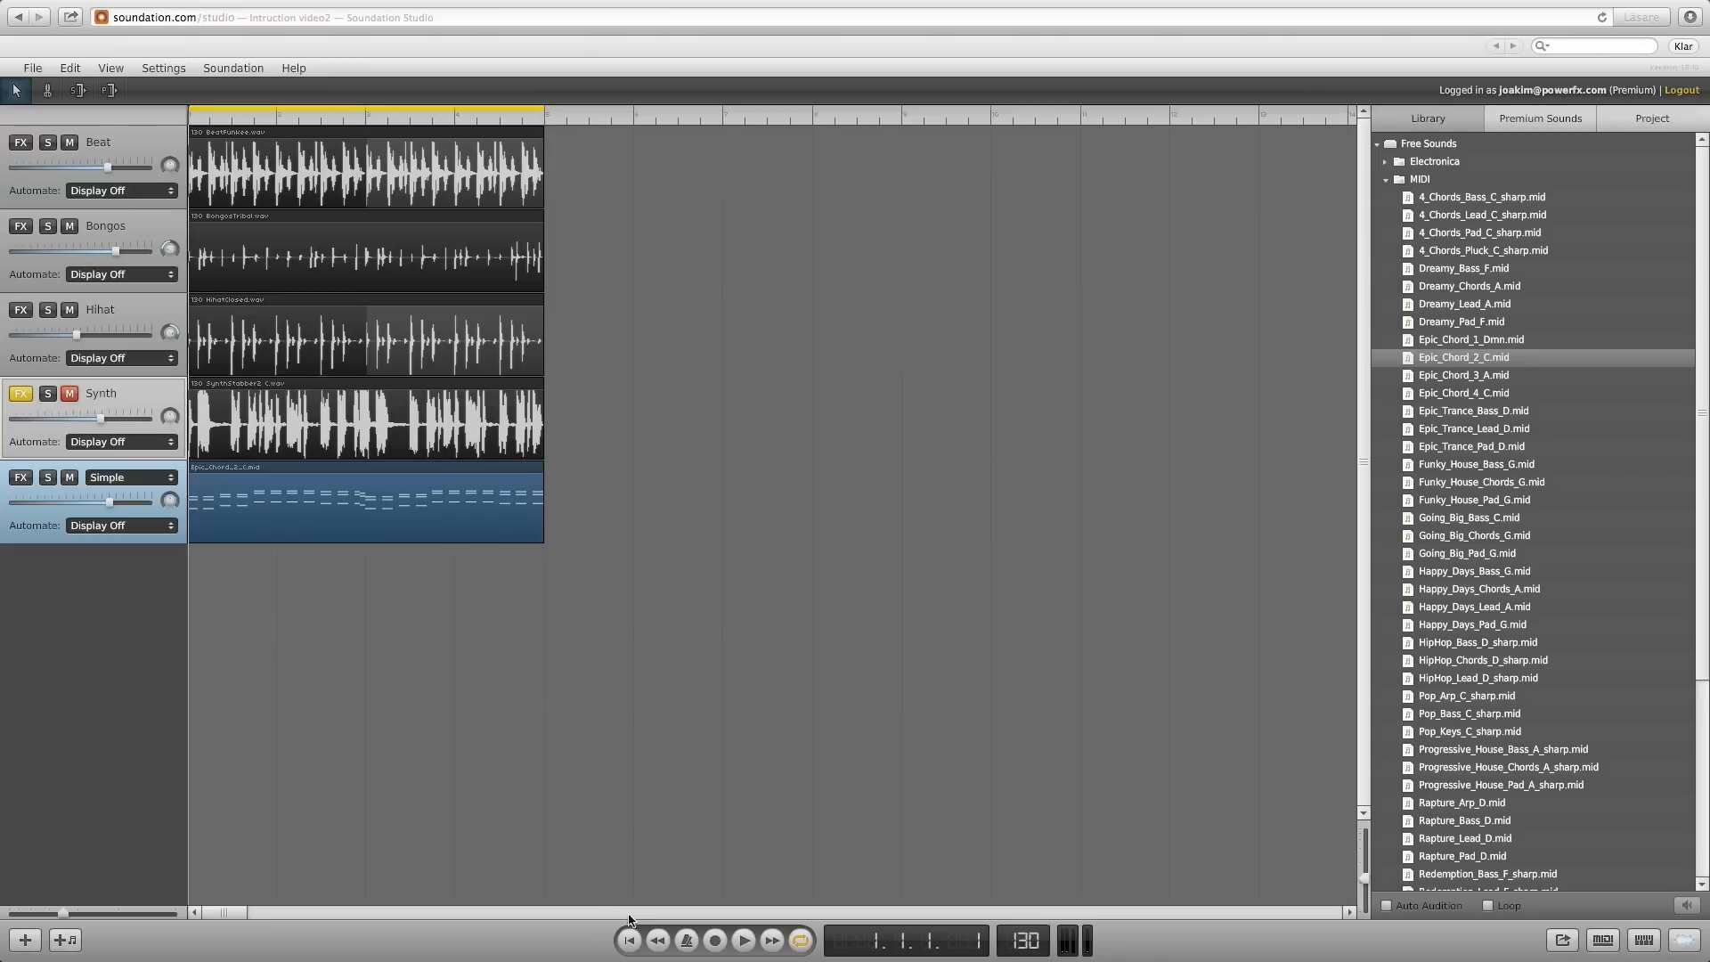
click(742, 940)
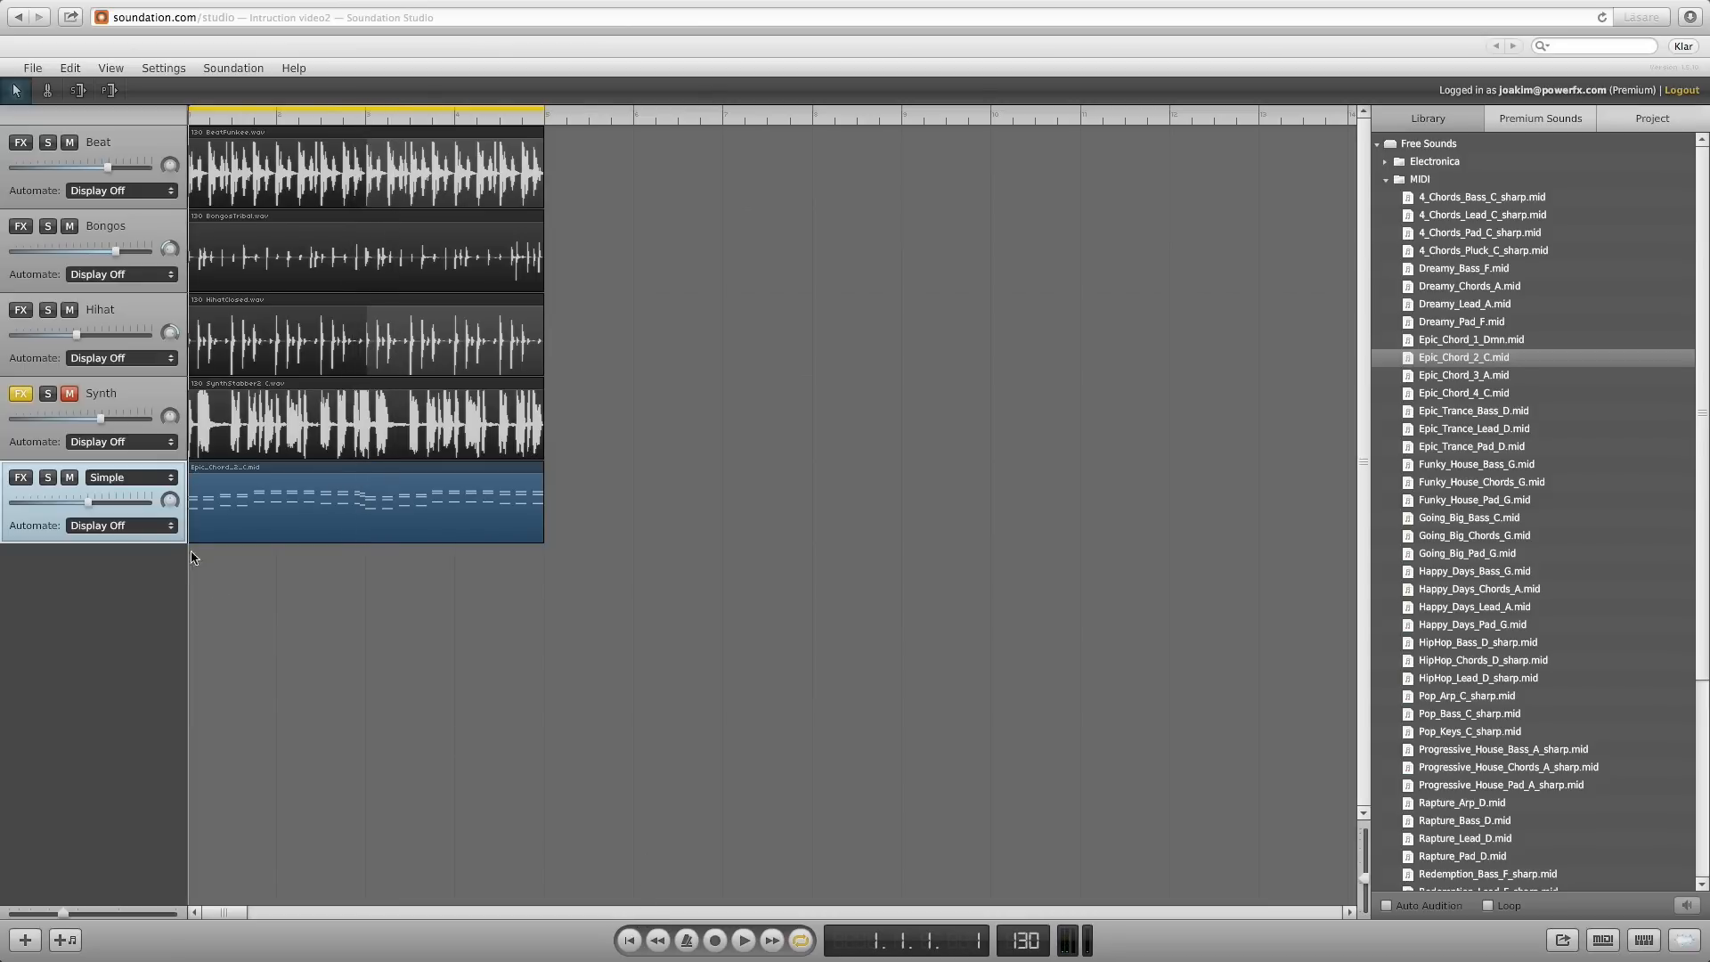
Open the Simple channel's Edit Instrument settings, then close them
click(122, 478)
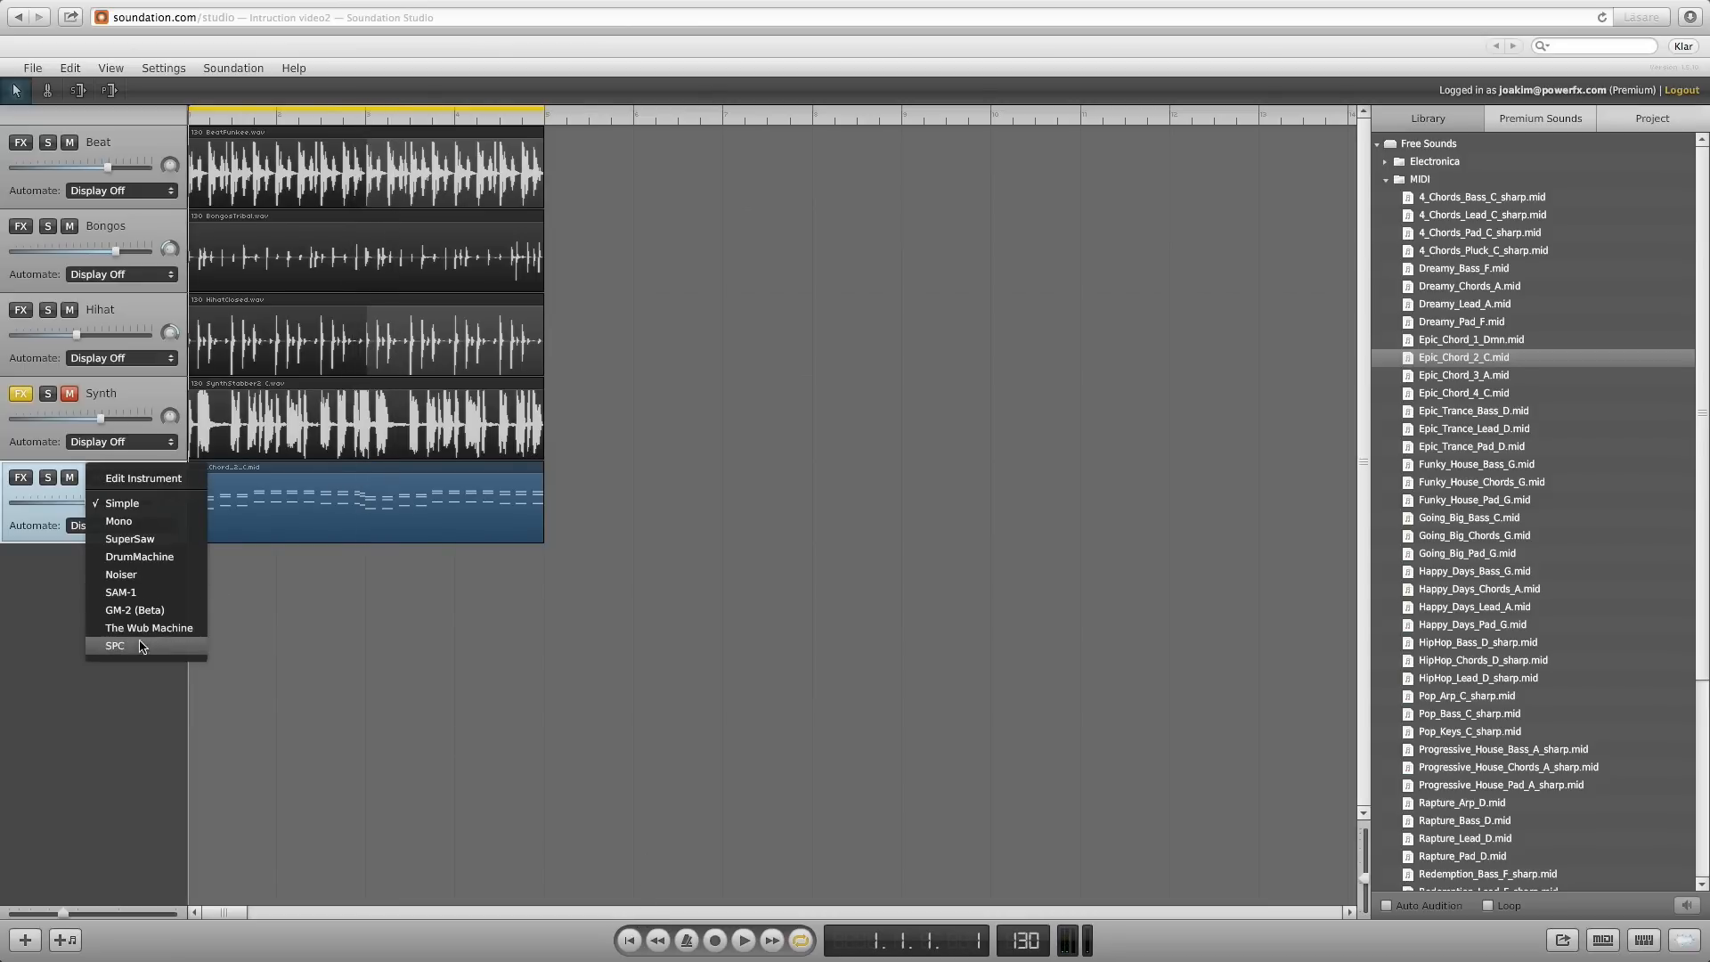
click(122, 503)
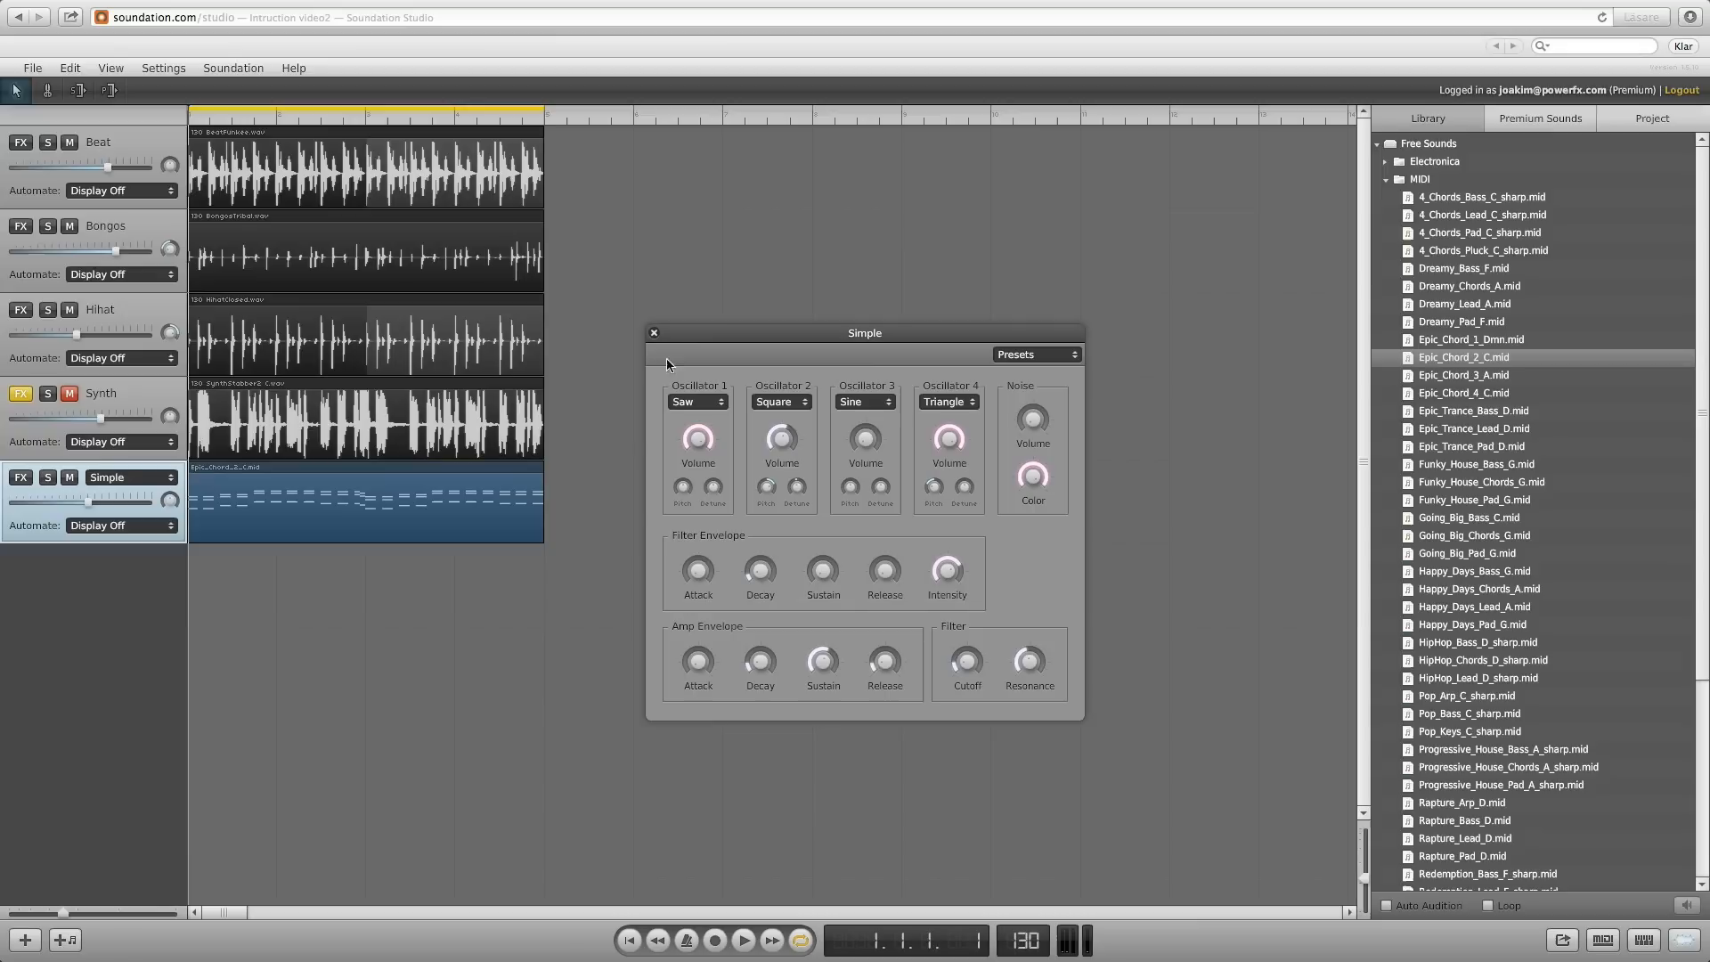
mouse_move(657, 339)
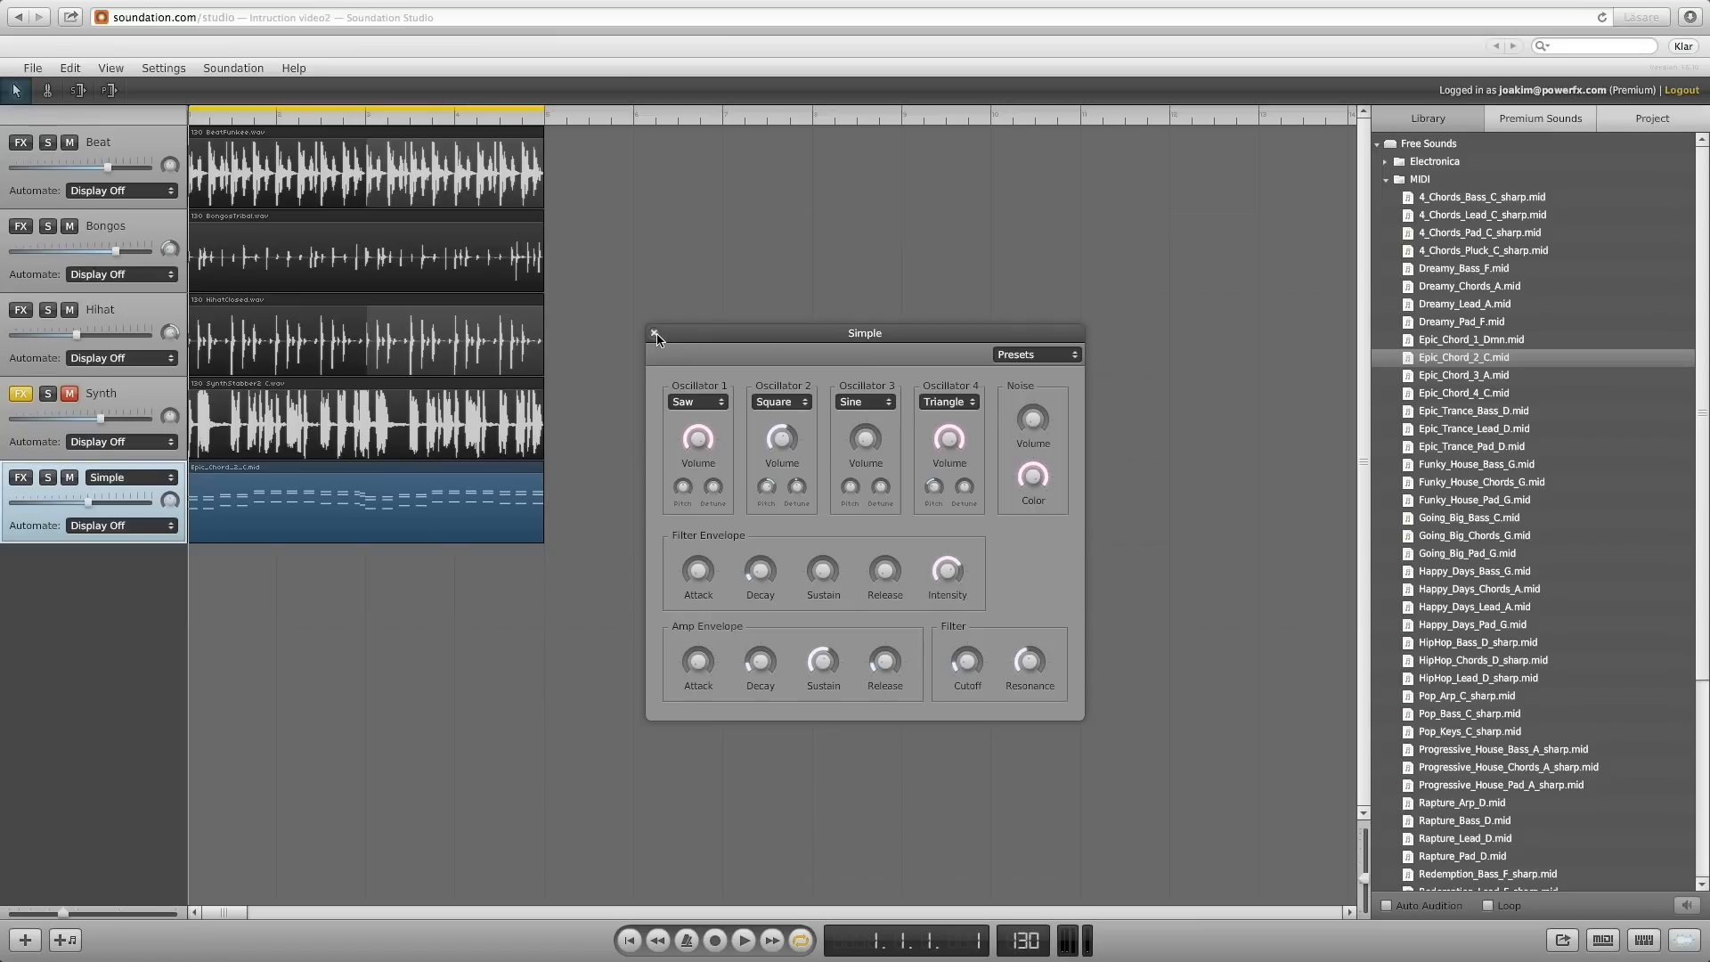
click(654, 335)
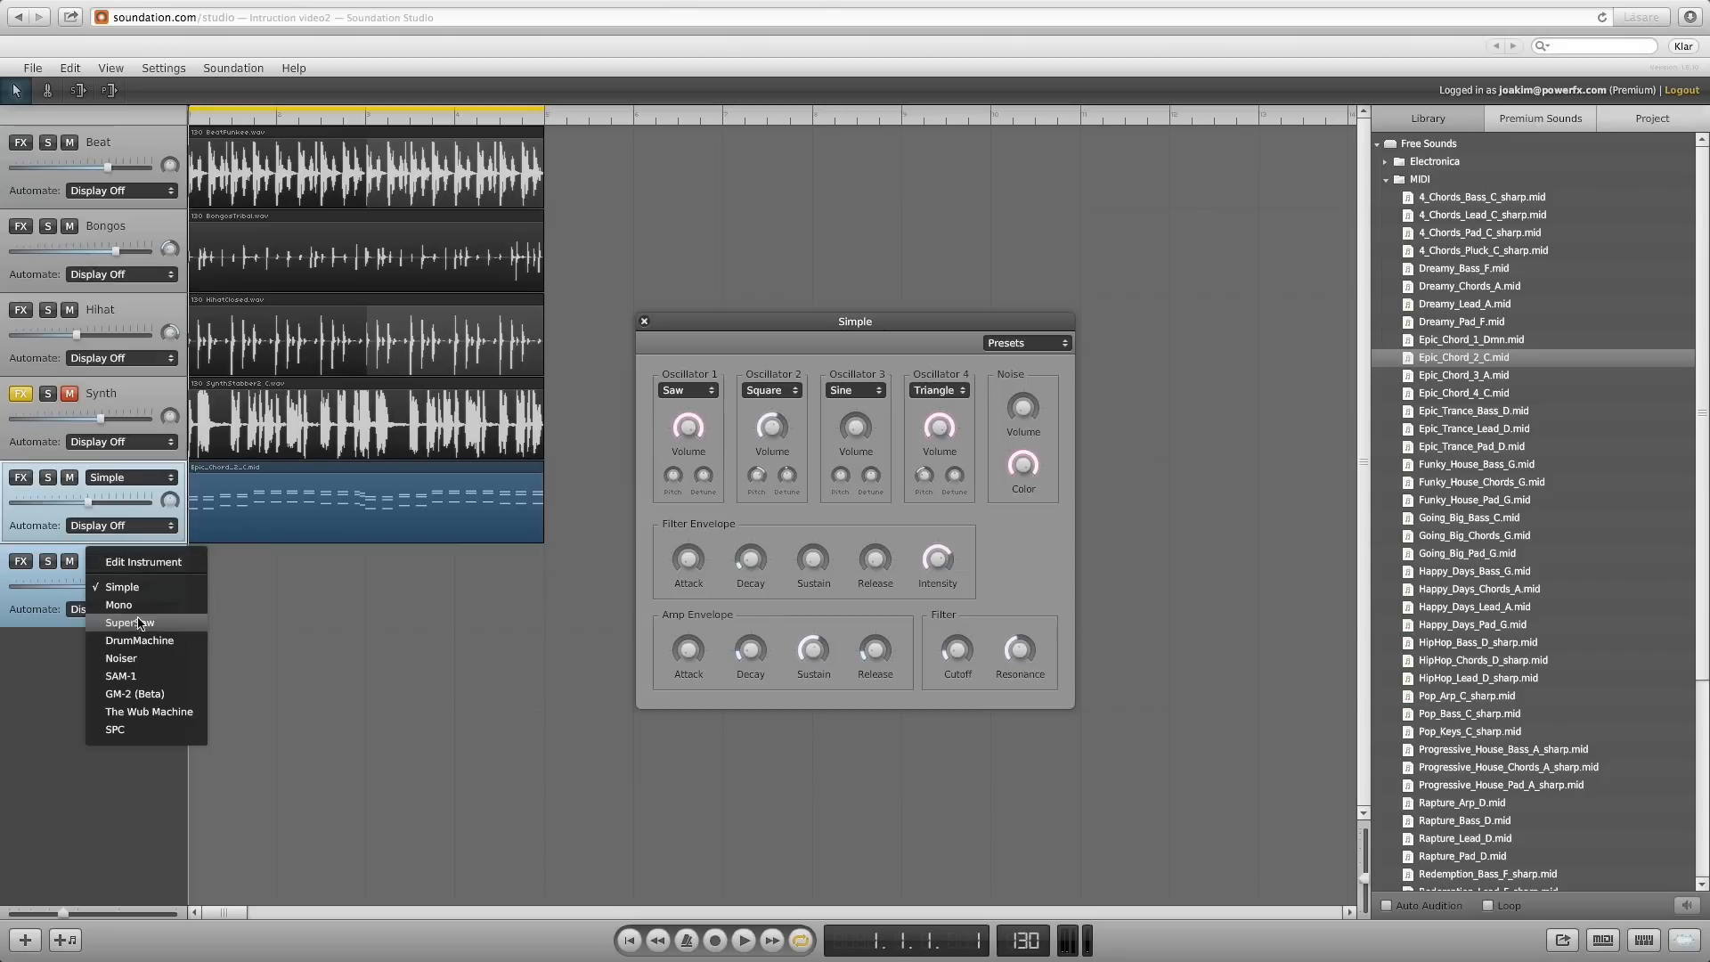
Switch the new channel's instrument to DrumMachine
click(139, 639)
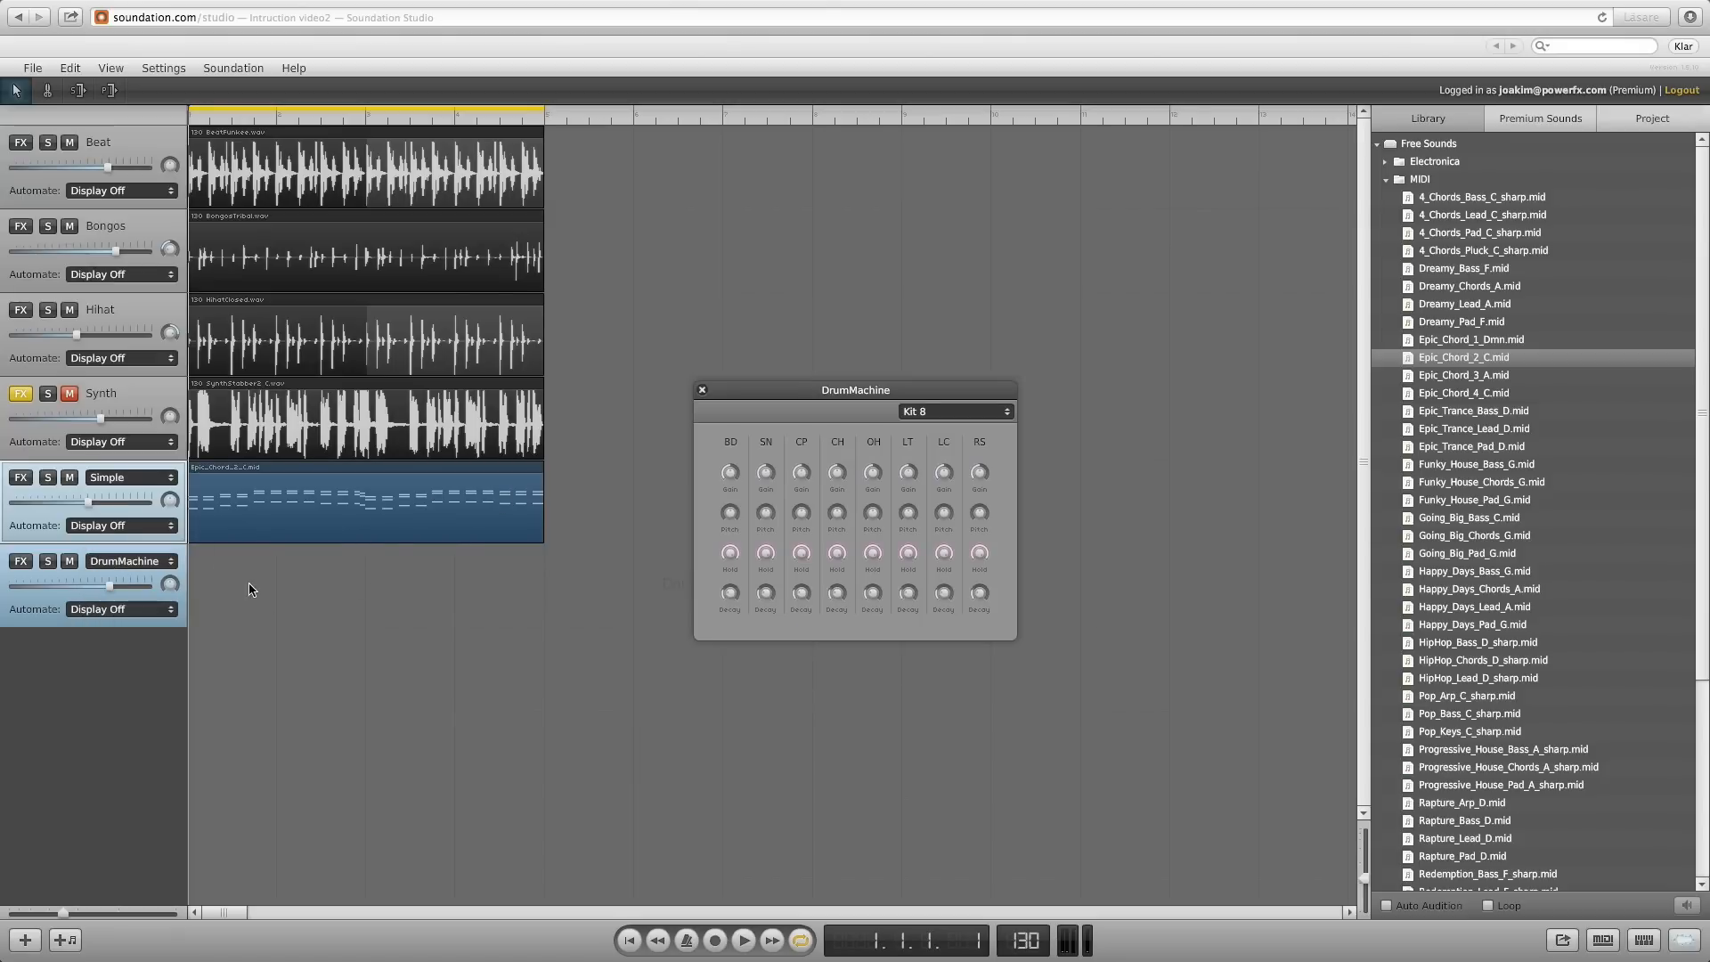
mouse_move(272, 608)
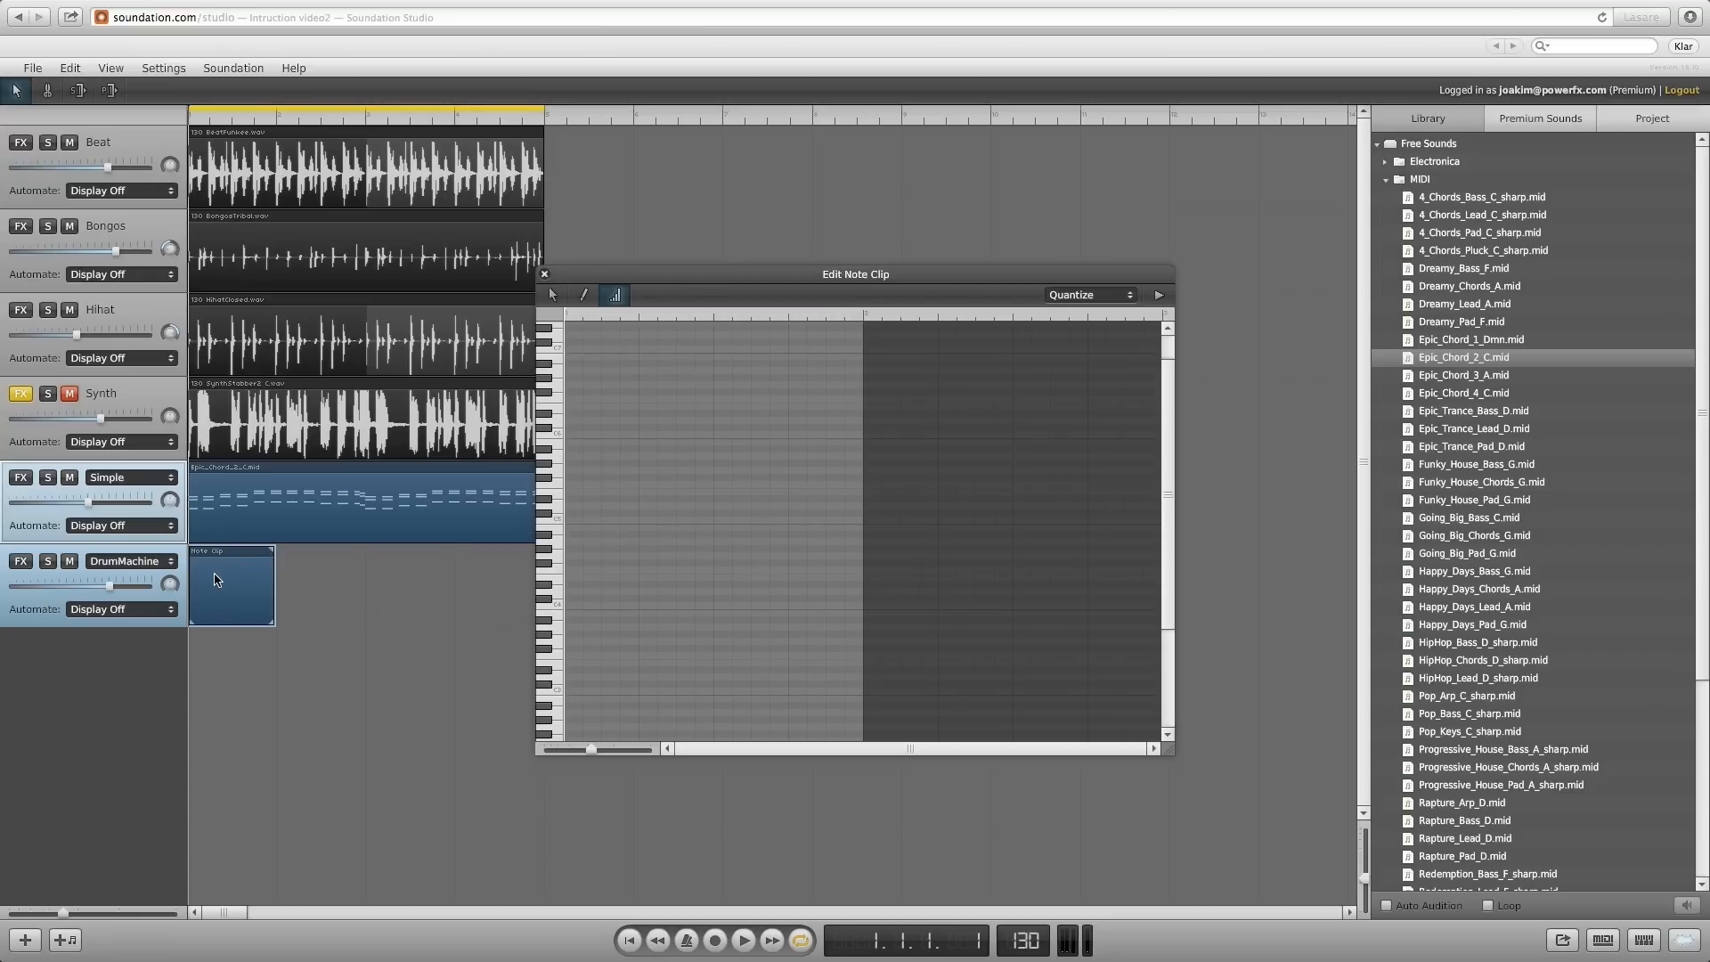
mouse_move(638, 524)
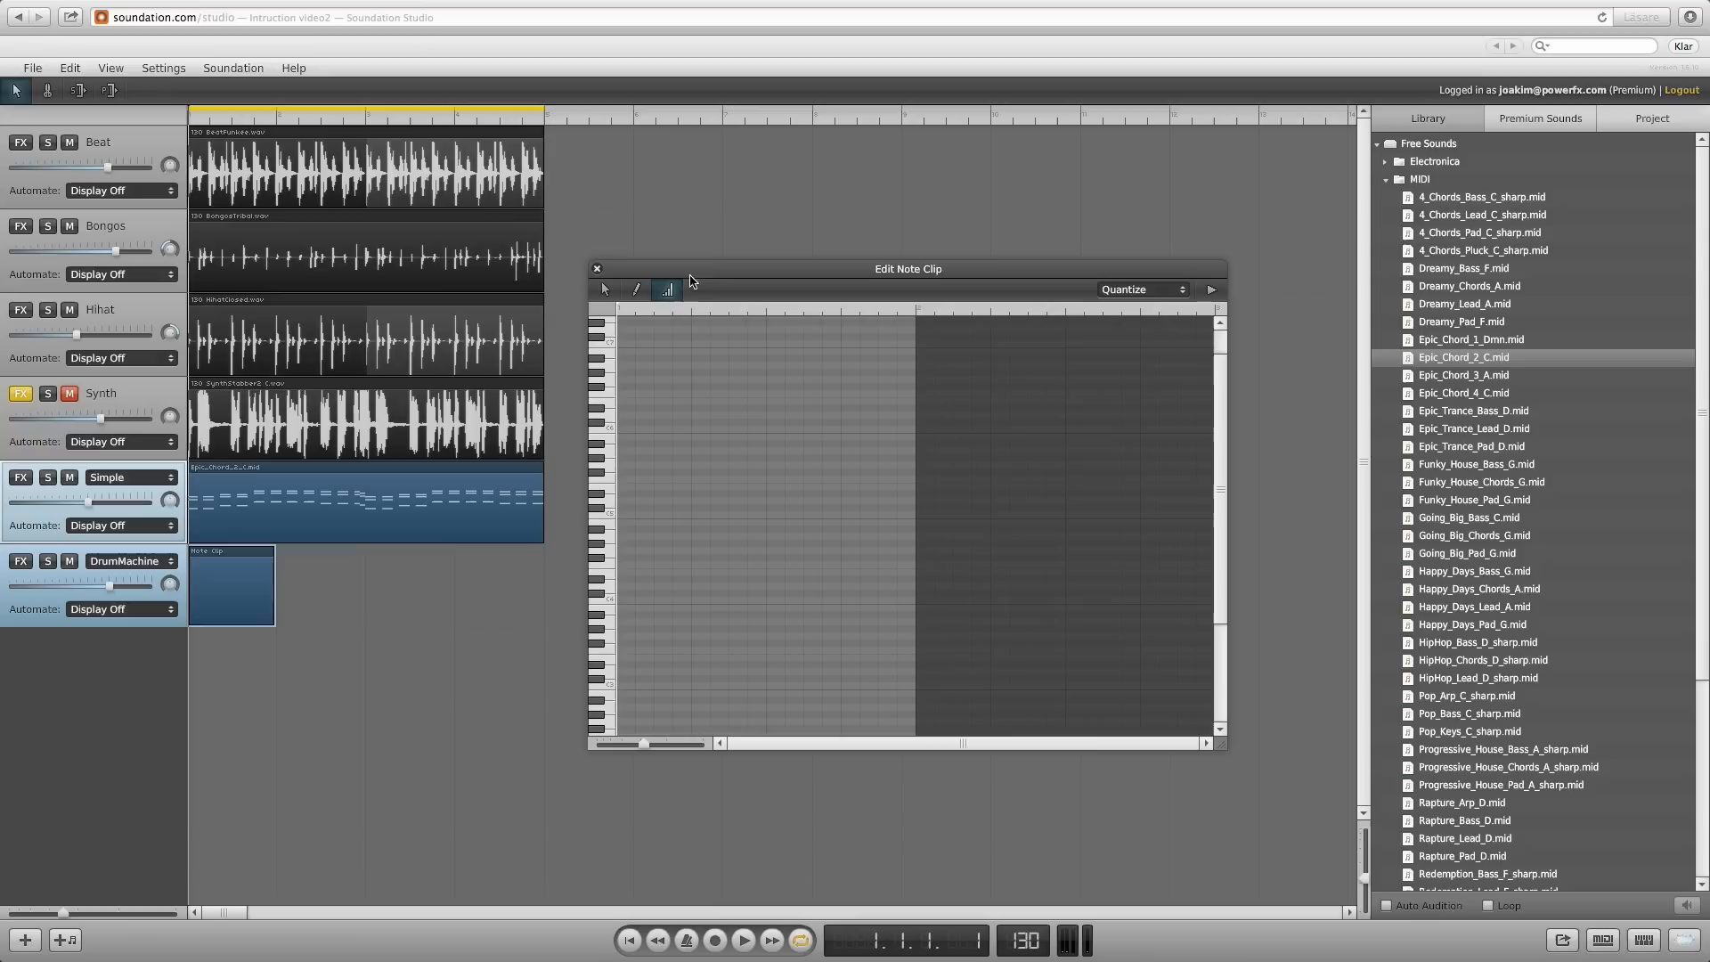
mouse_move(609, 541)
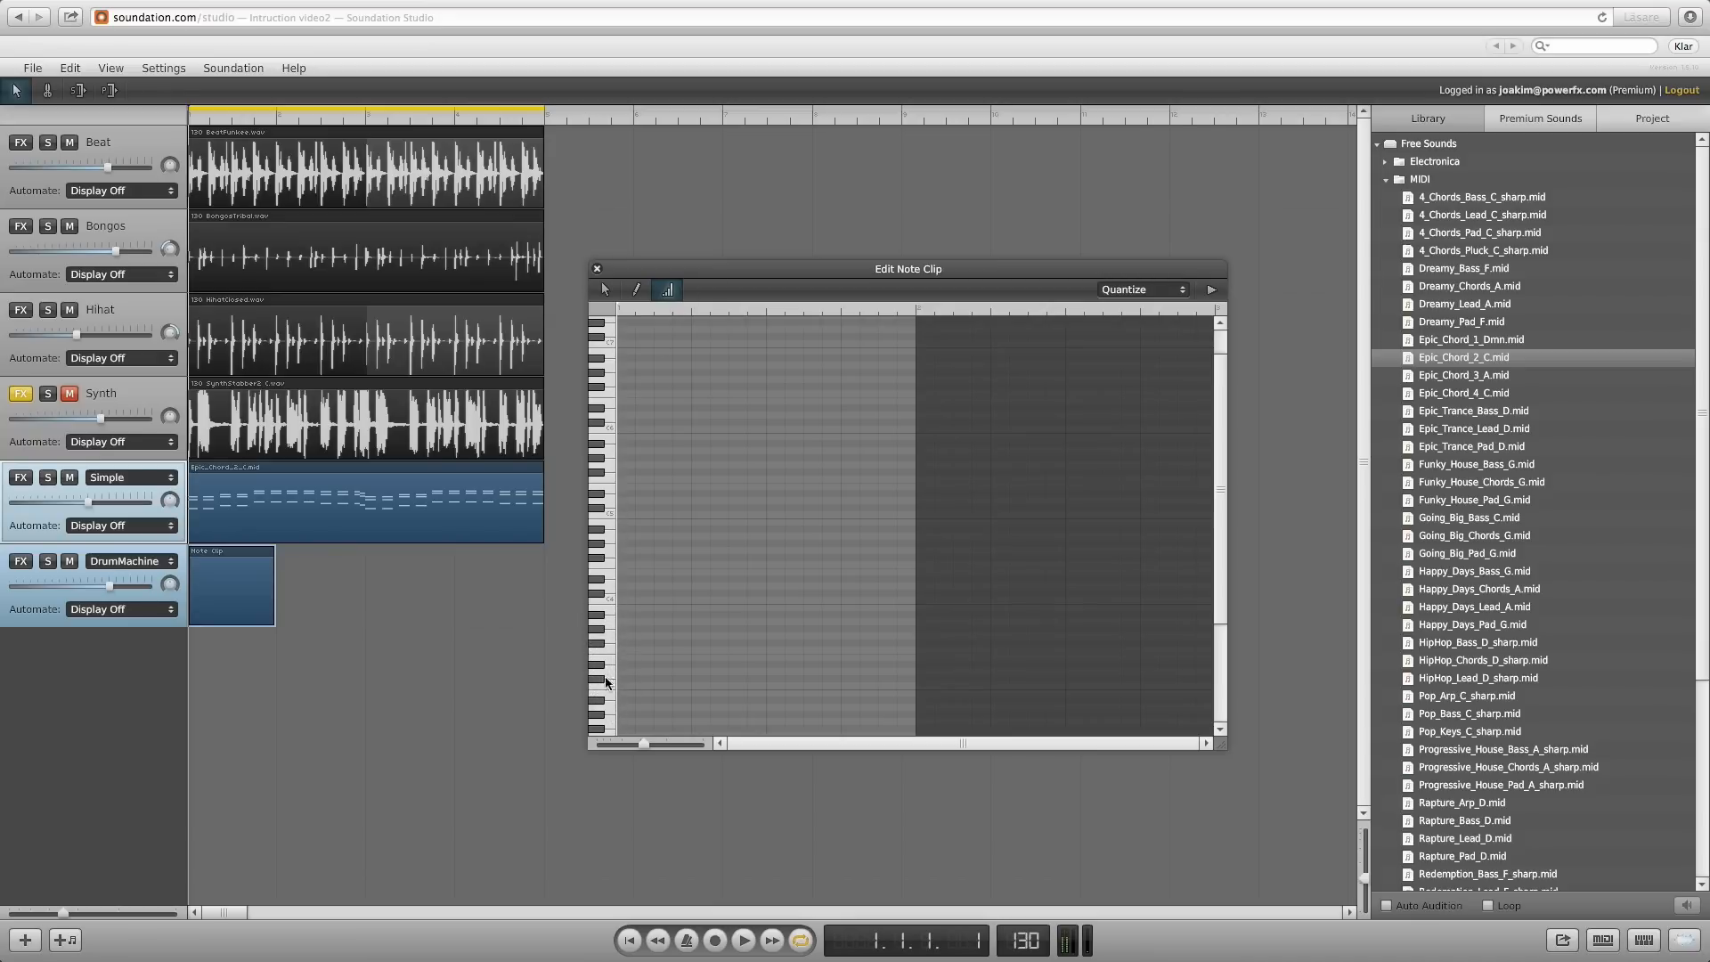
Select the pencil tool in Edit Note Clip and click in the editor
click(619, 712)
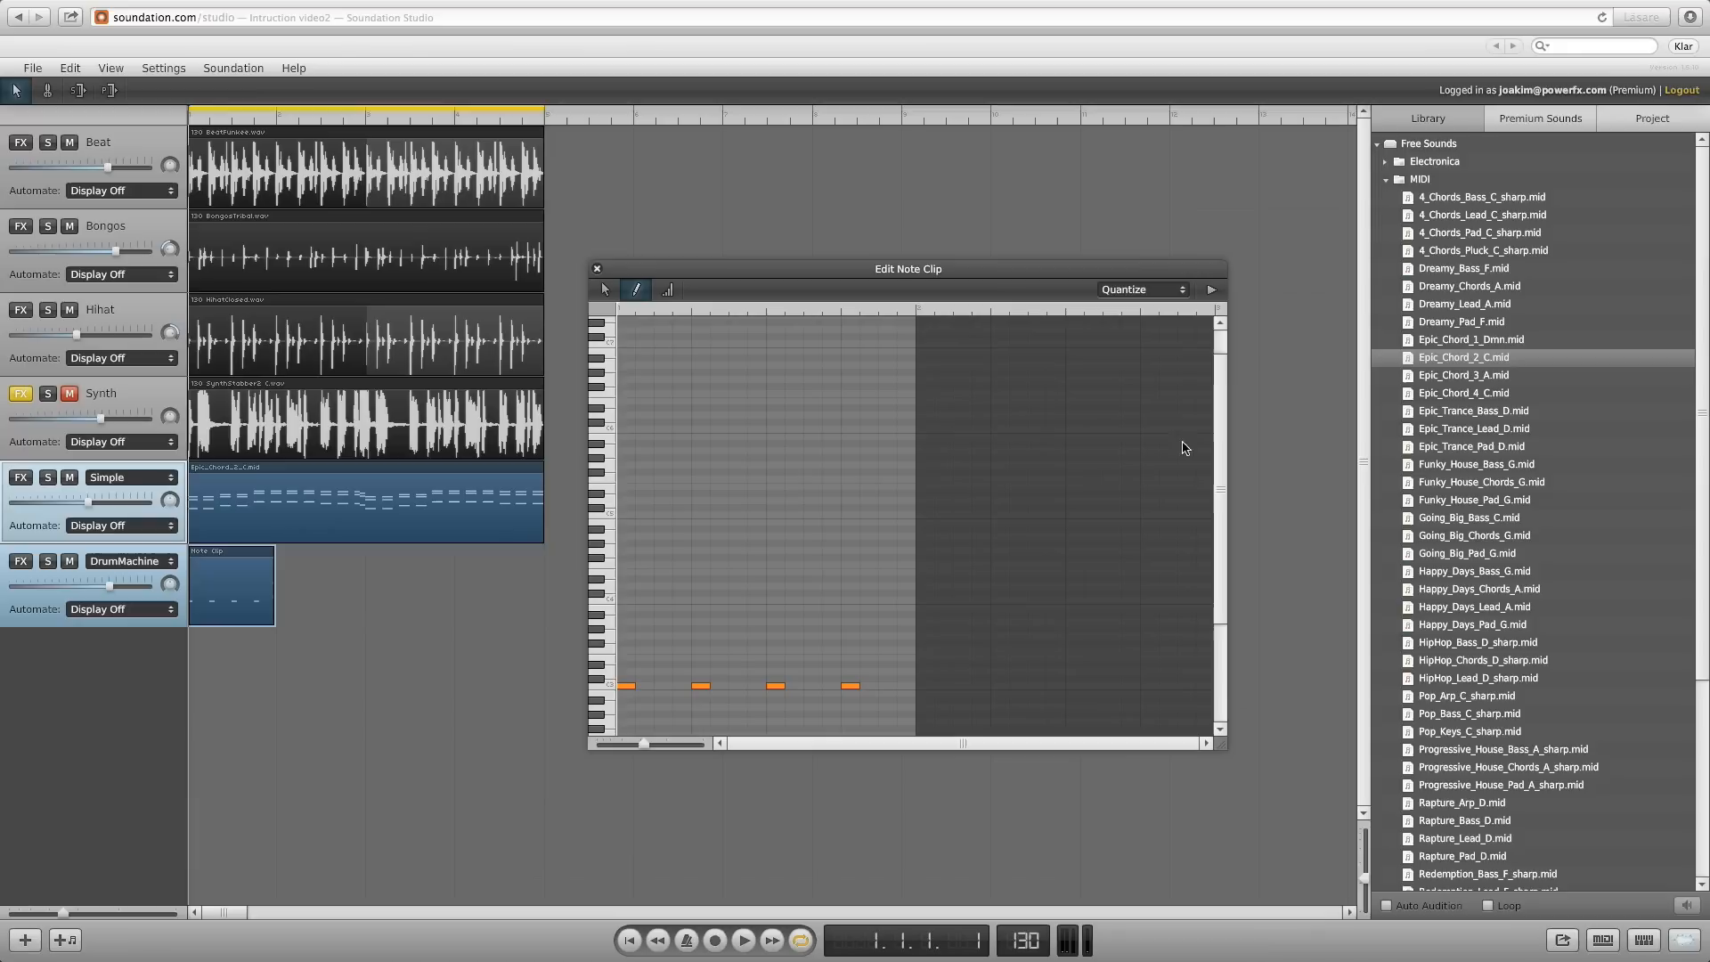
mouse_move(1209, 286)
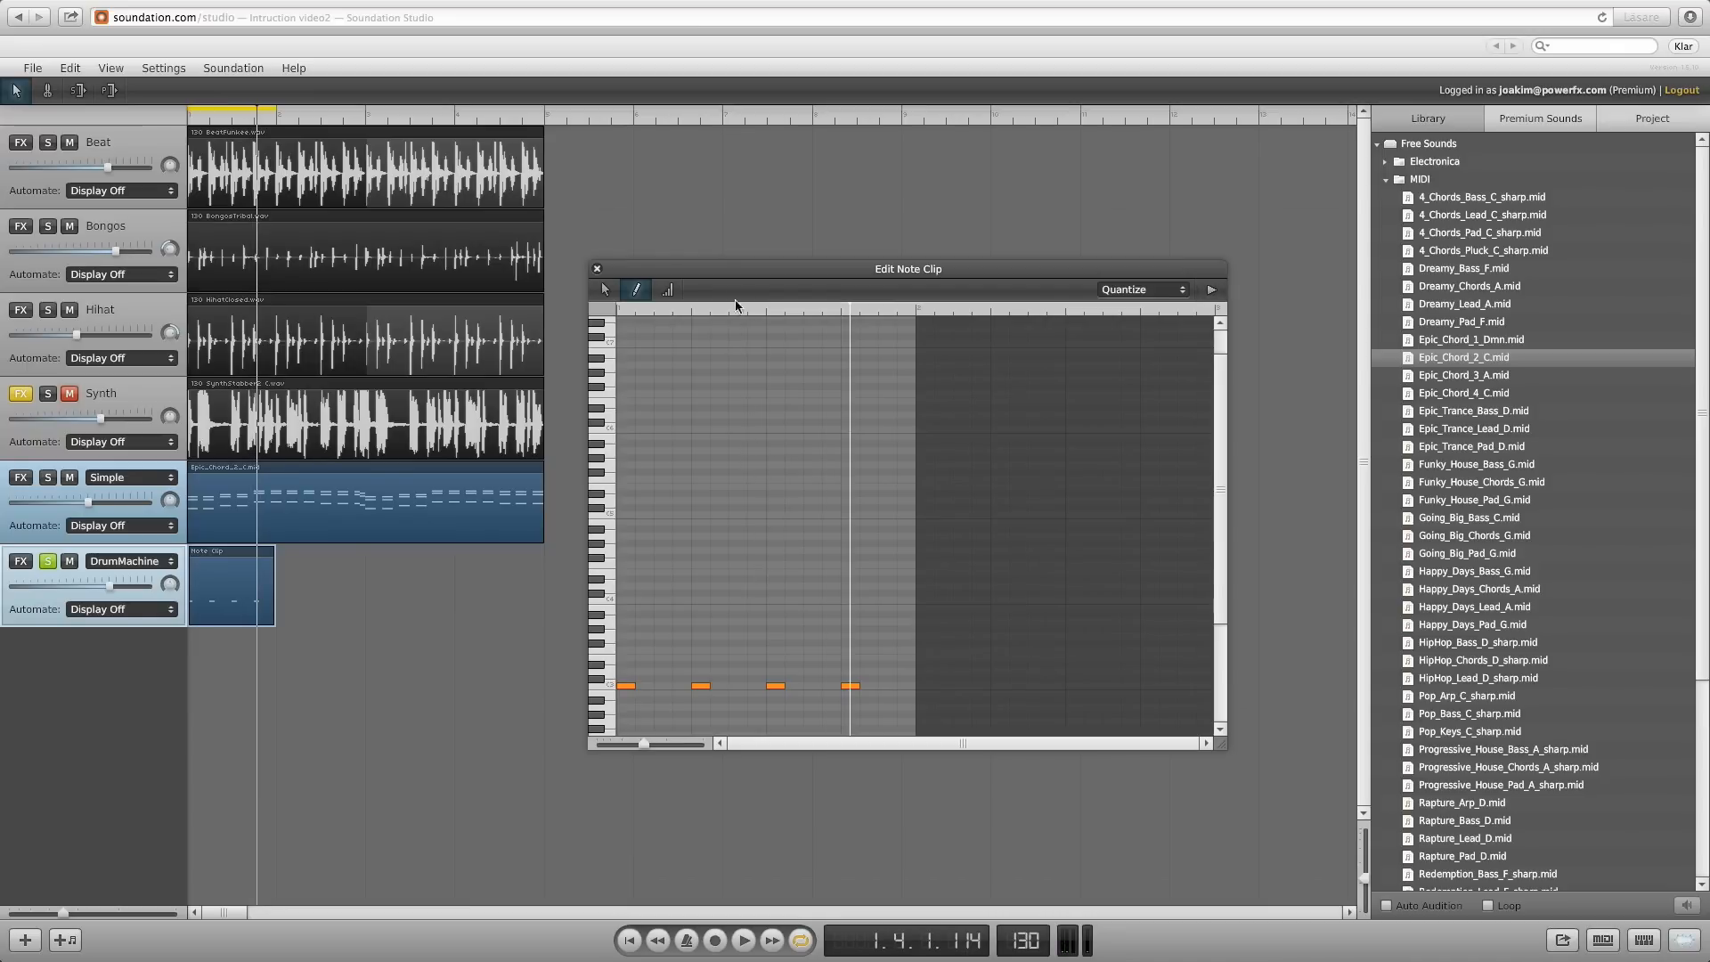
click(668, 290)
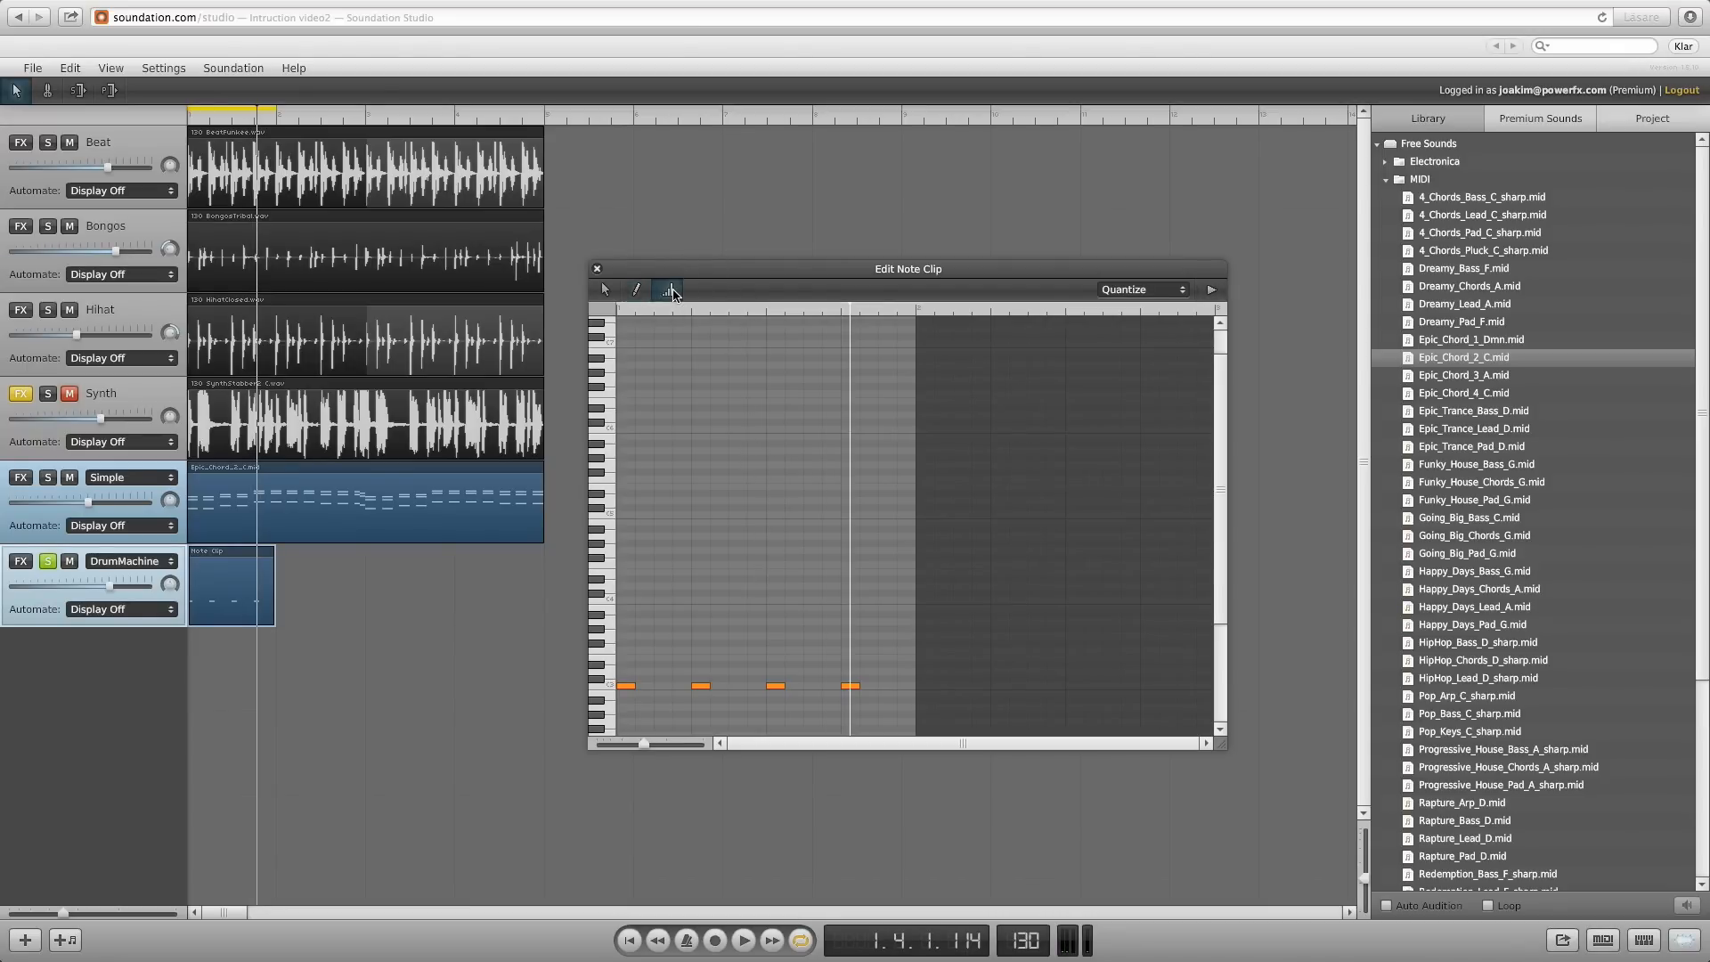
mouse_move(626, 698)
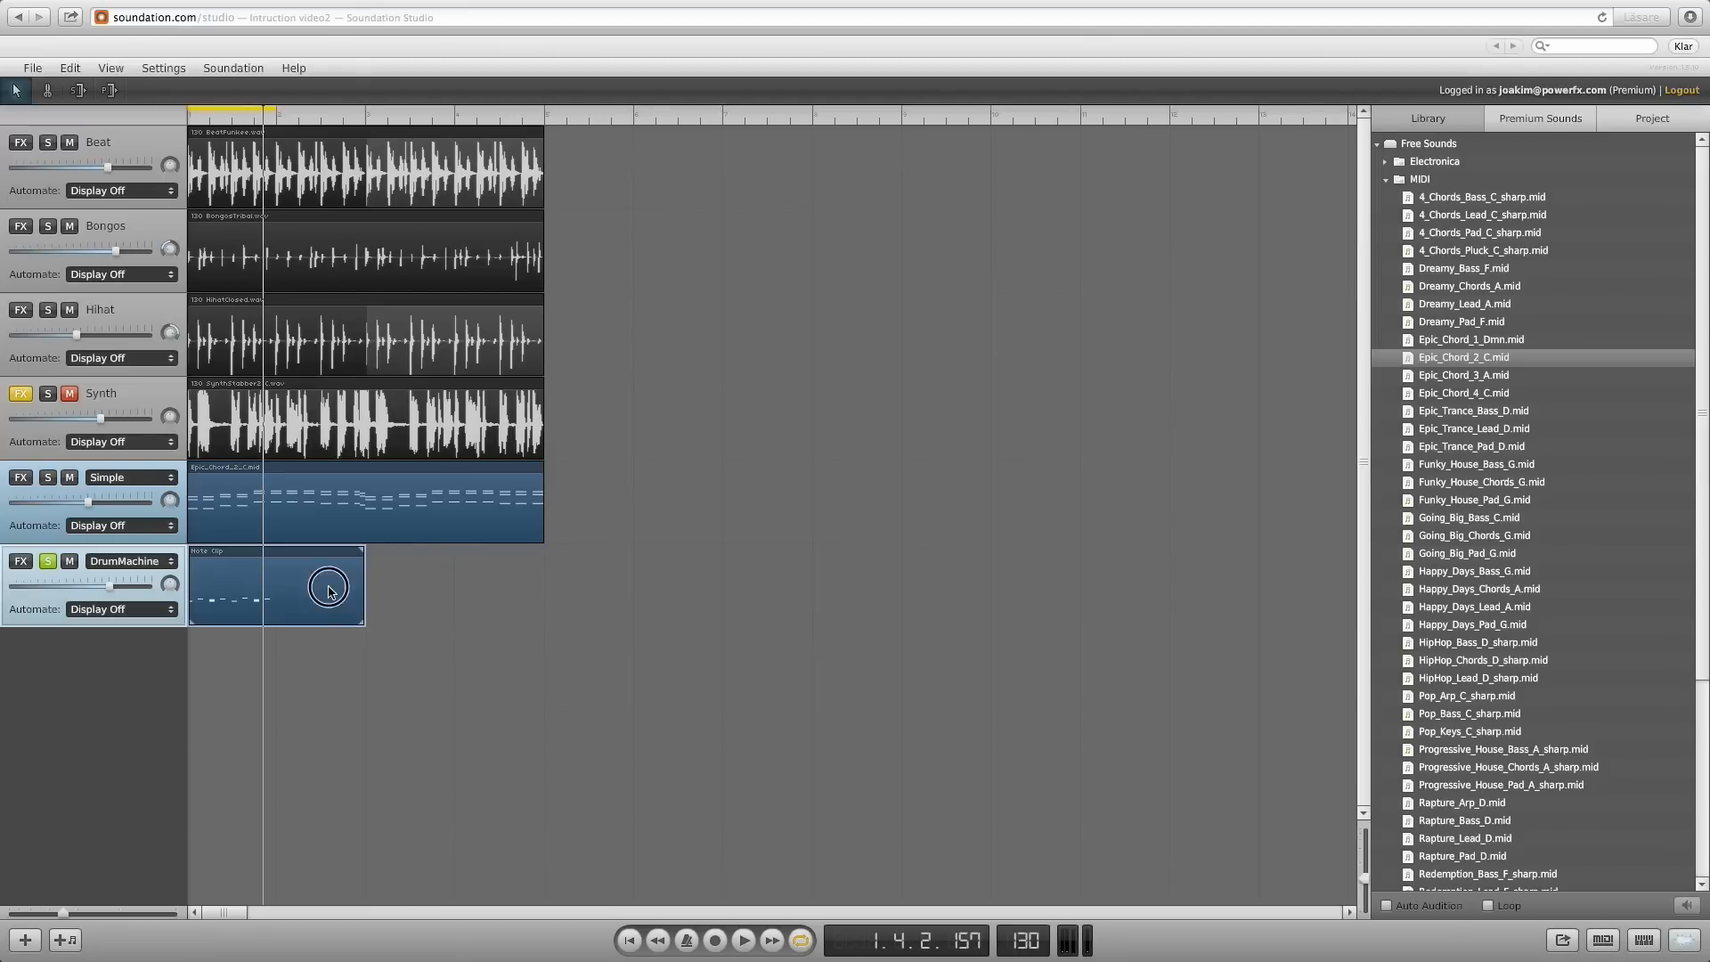
Reopen the drum clip's notes for review, then close the note editor
double_click(328, 588)
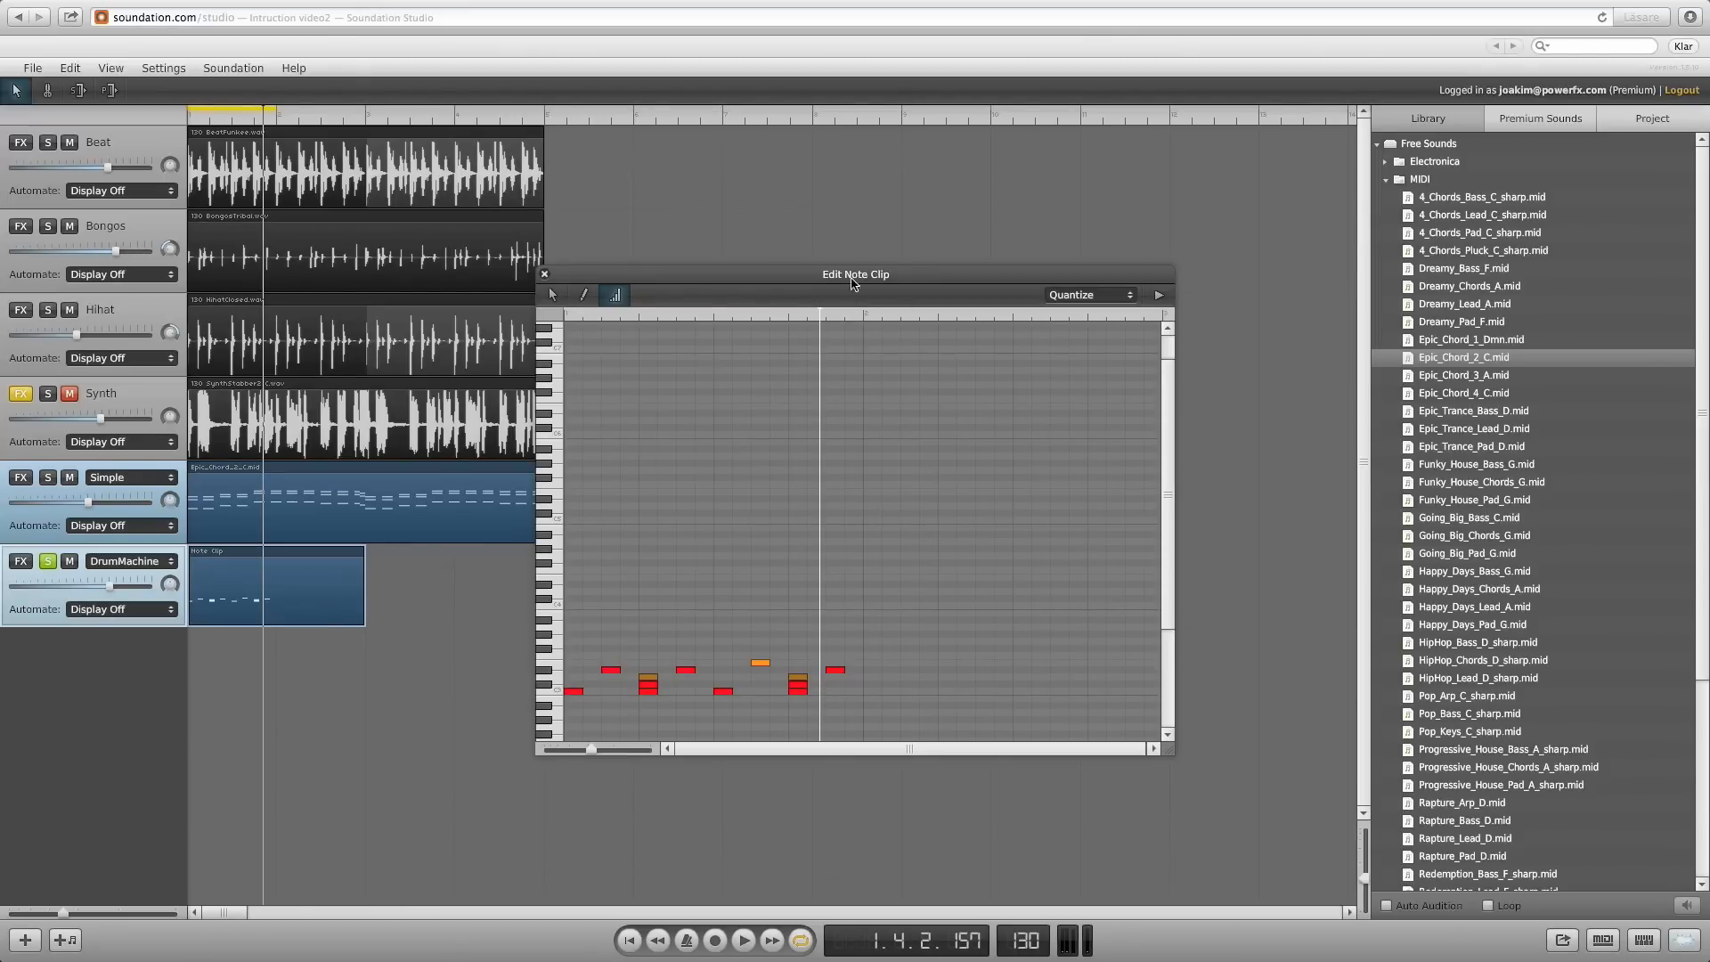
click(545, 273)
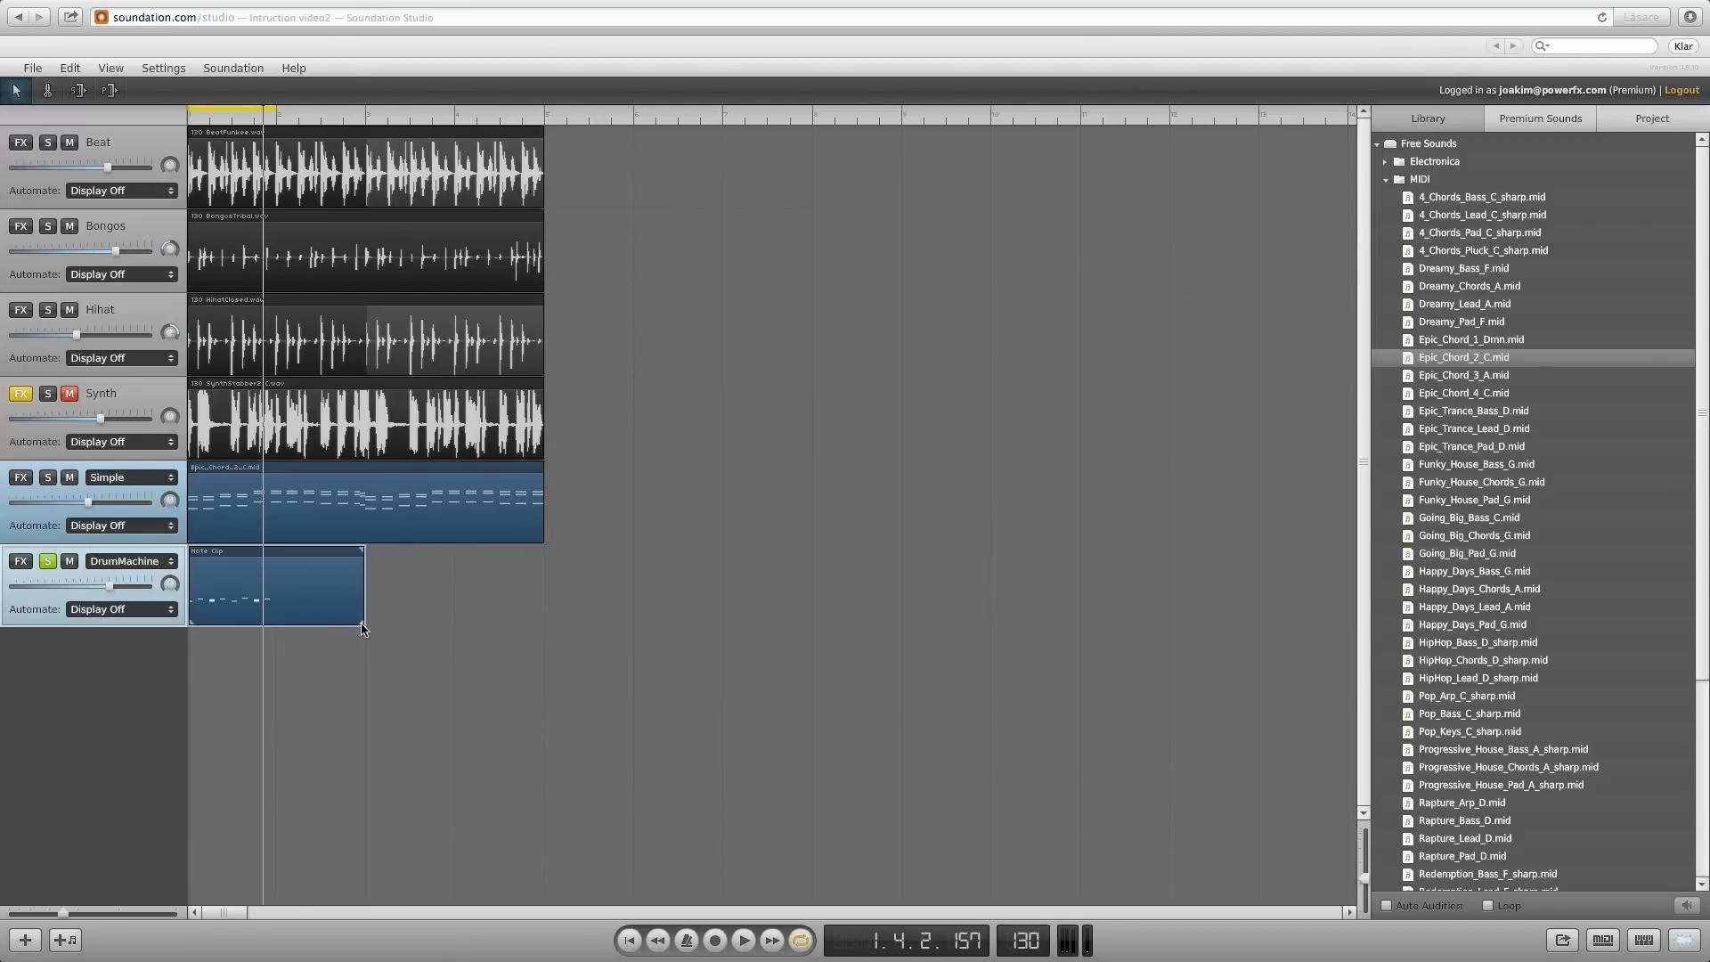